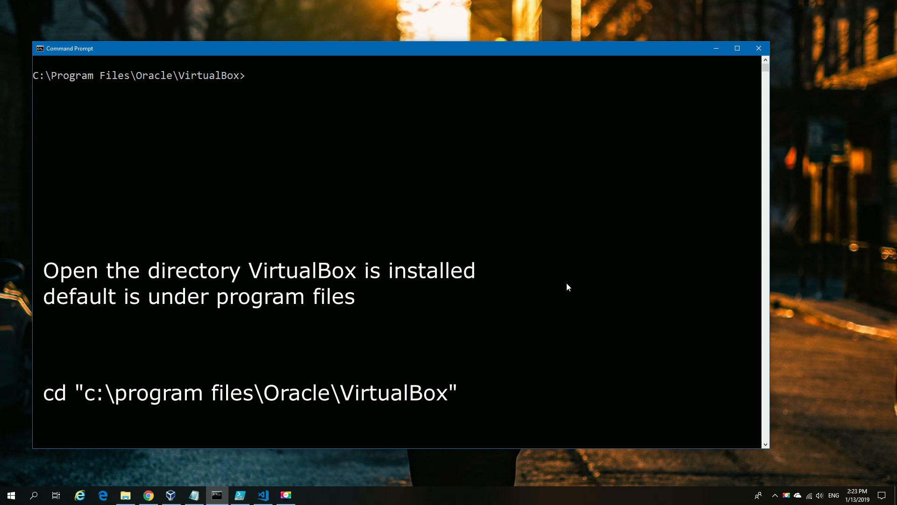
Create and register a virtual machine named 'io' with VBoxManage createvm
{"action": "type", "text": "VBoxAuthSimple.dll"}
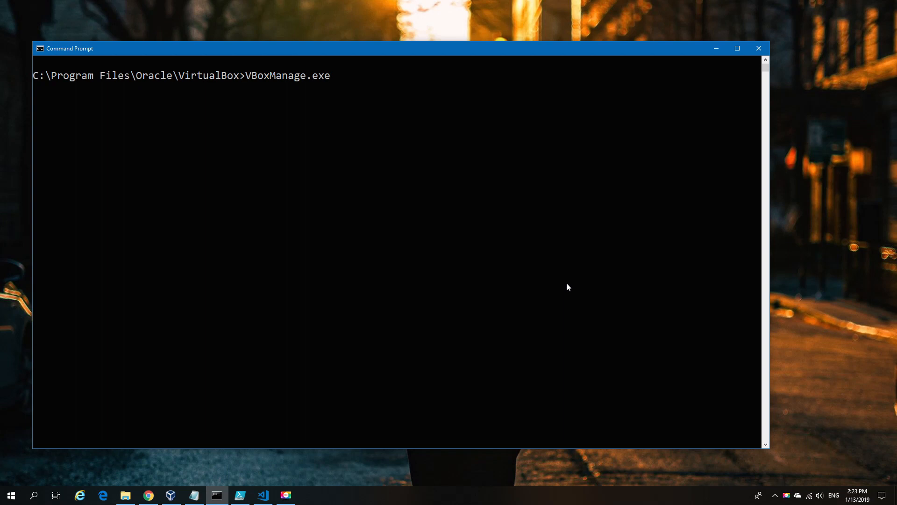
{"action": "type", "text": "createv"}
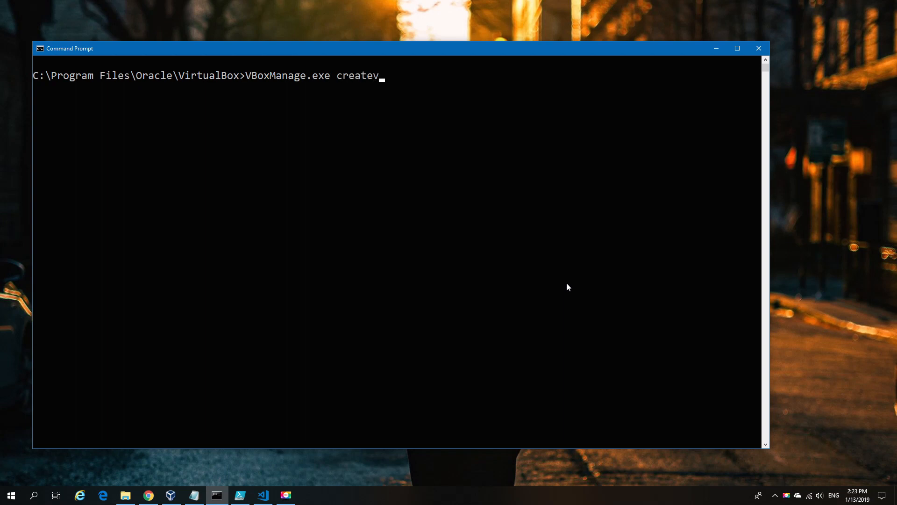
{"action": "type", "text": "m --name"}
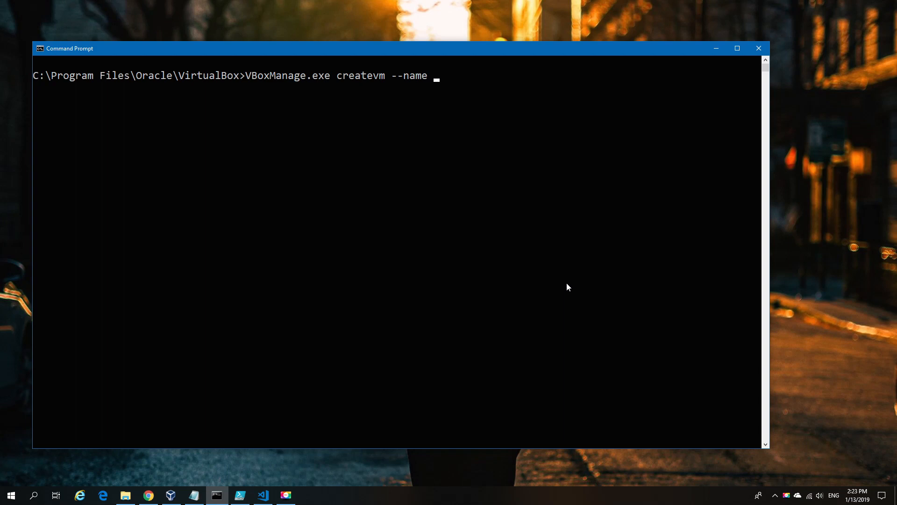
{"action": "type", "text": "\""}
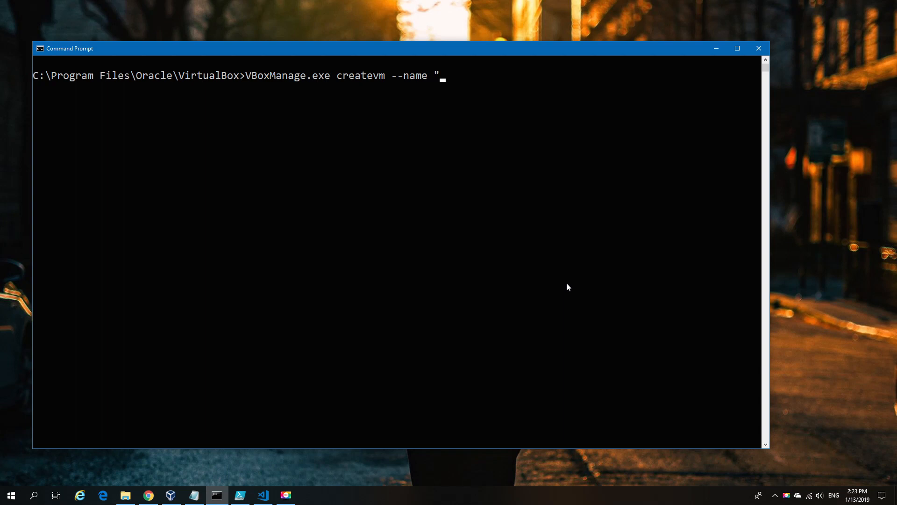
{"action": "type", "text": "io\""}
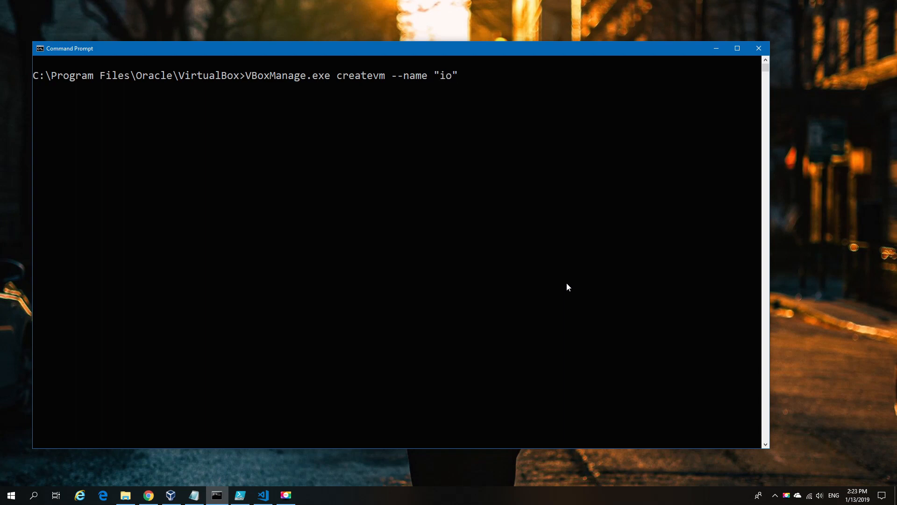
{"action": "type", "text": "--regi"}
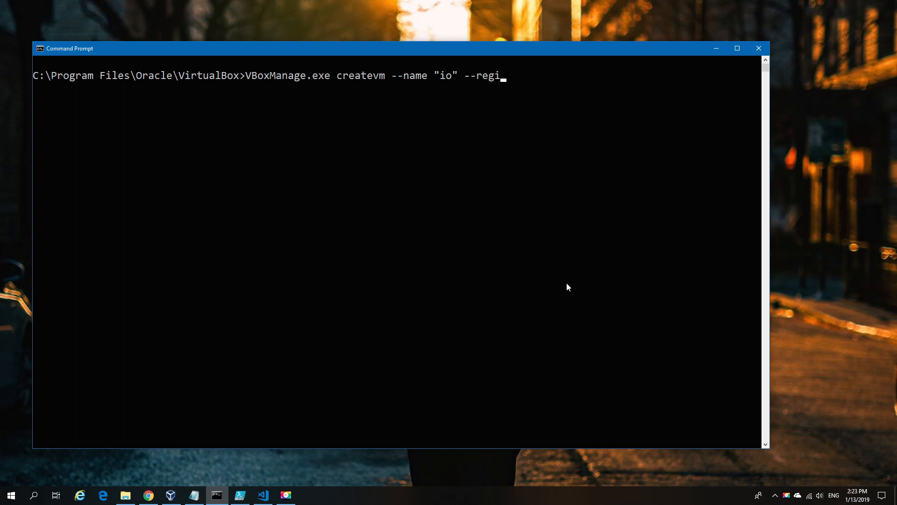
{"action": "key", "text": "Enter"}
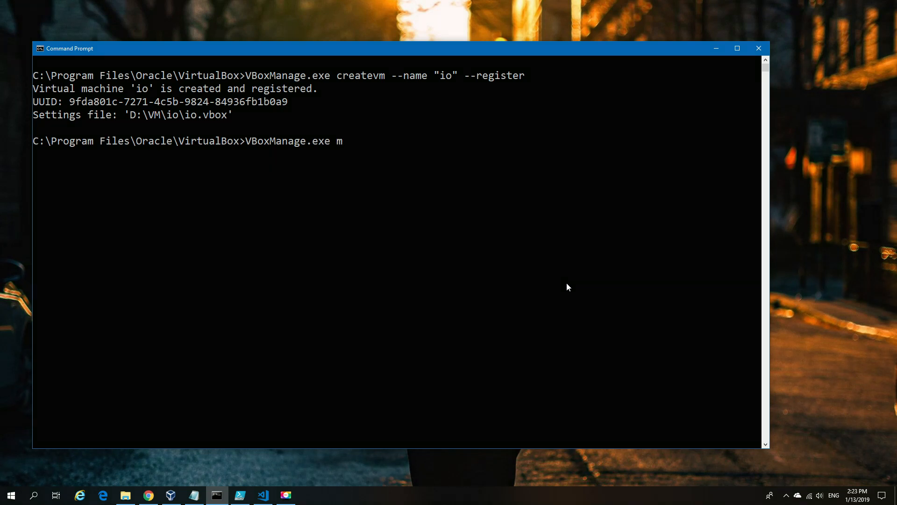
Give io 2048 MB memory, ACPI on, DVD as first boot device and 2 CPUs
{"action": "type", "text": "di"}
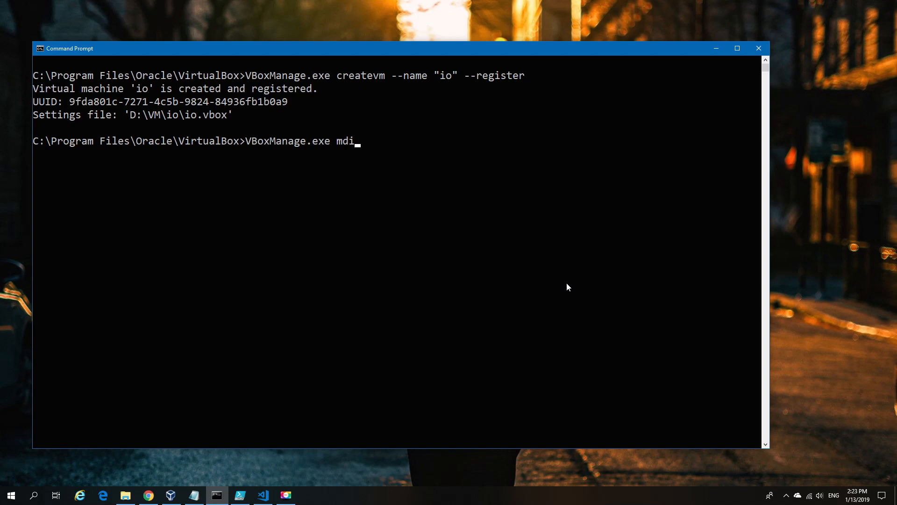
{"action": "key", "text": "BackSpace"}
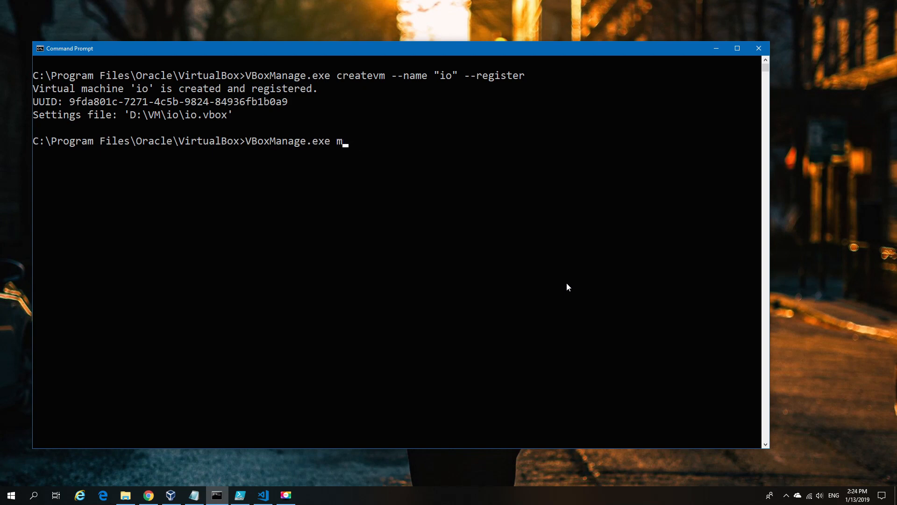
{"action": "type", "text": "odif"}
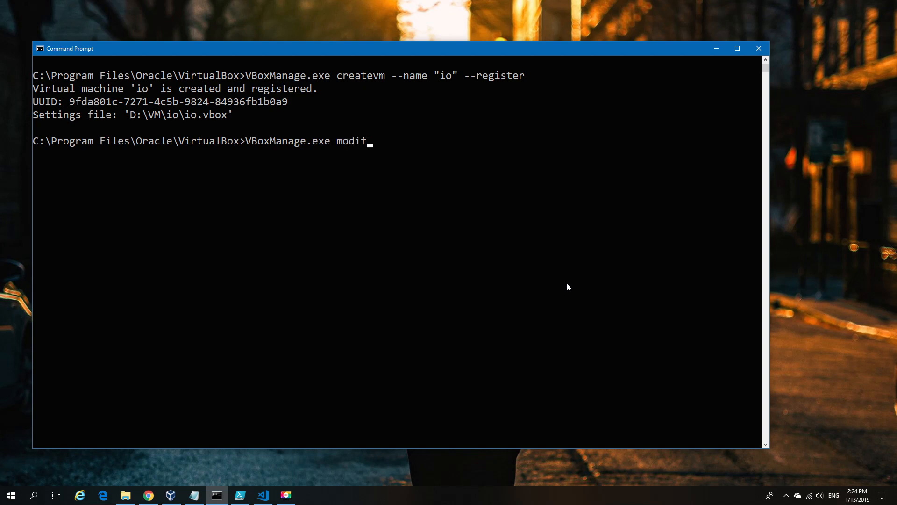
{"action": "type", "text": "y"}
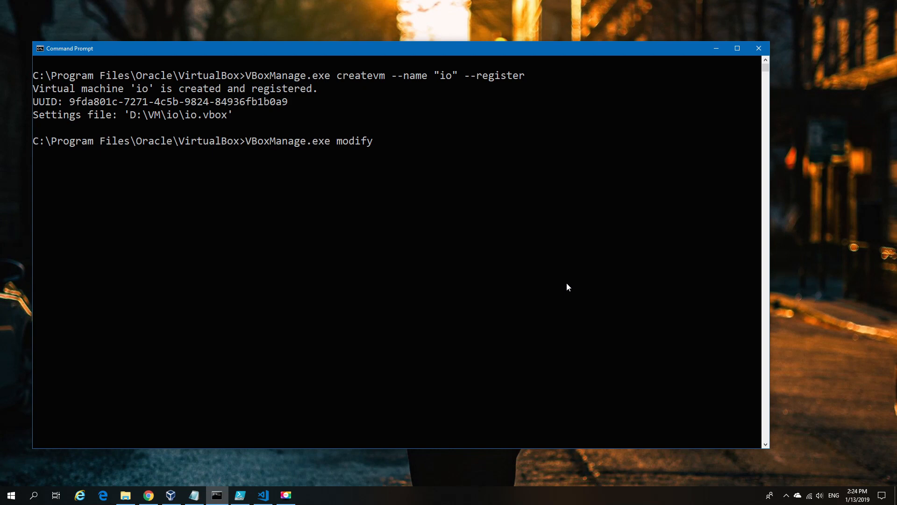
{"action": "type", "text": "vm \""}
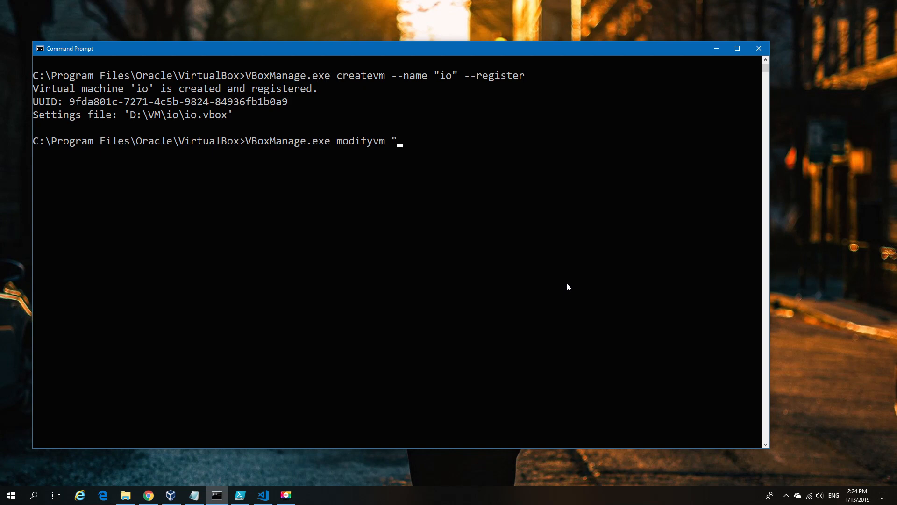
{"action": "type", "text": "io\""}
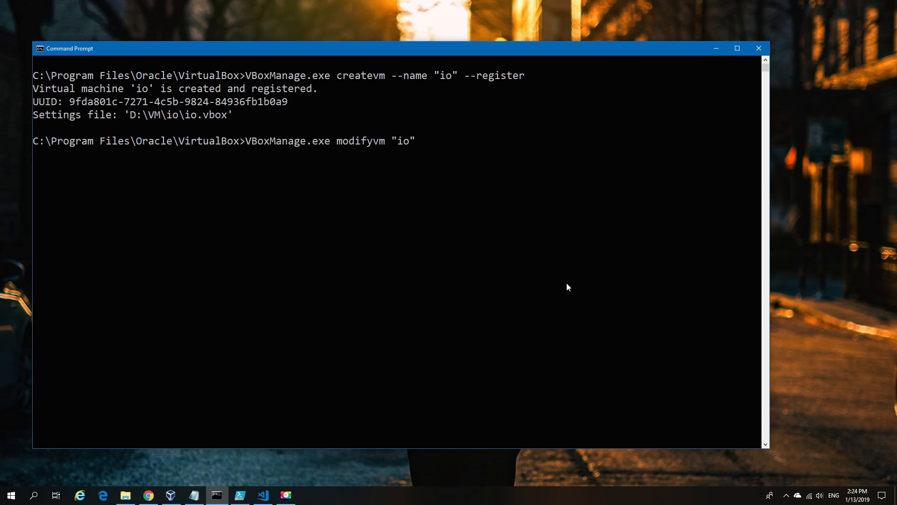
{"action": "type", "text": "--memory"}
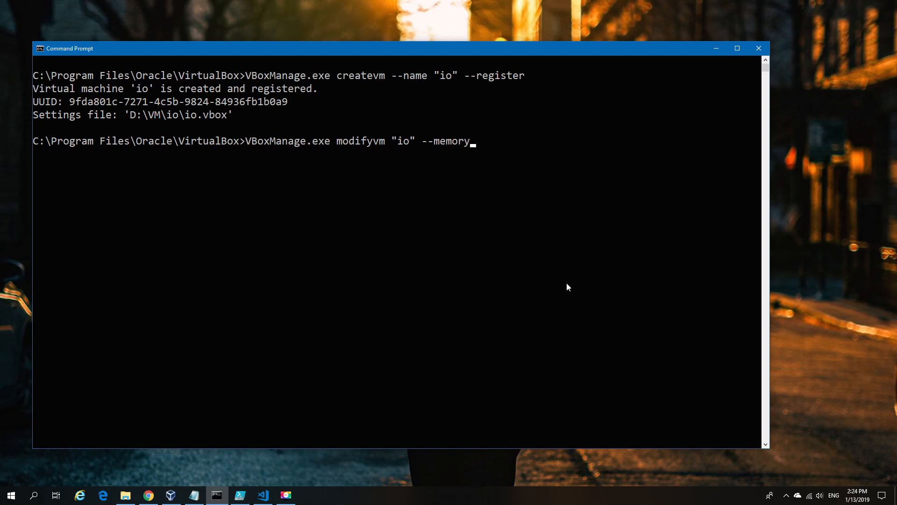
{"action": "type", "text": "2048"}
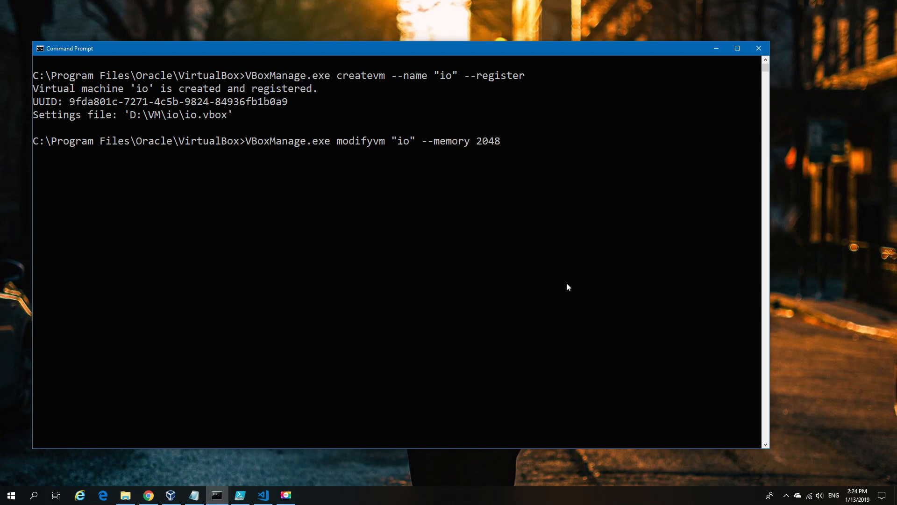
{"action": "type", "text": "--a"}
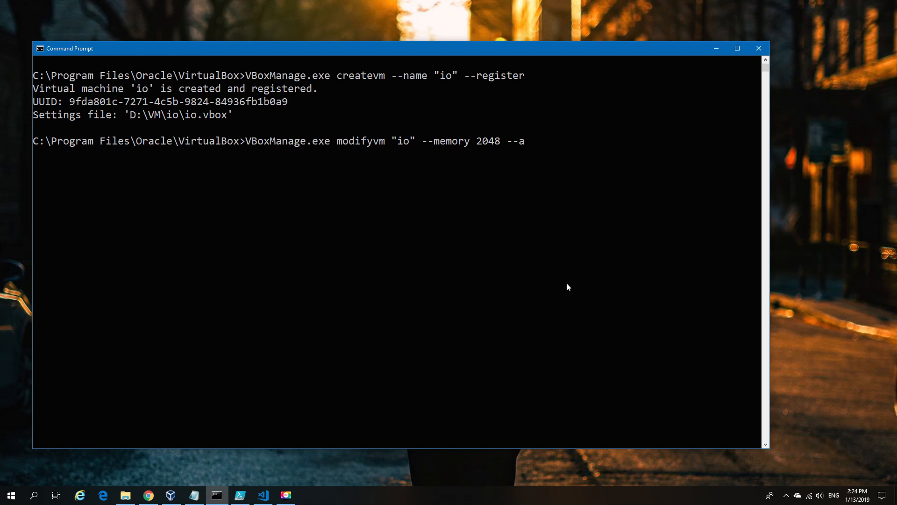
{"action": "type", "text": "cpi on --b"}
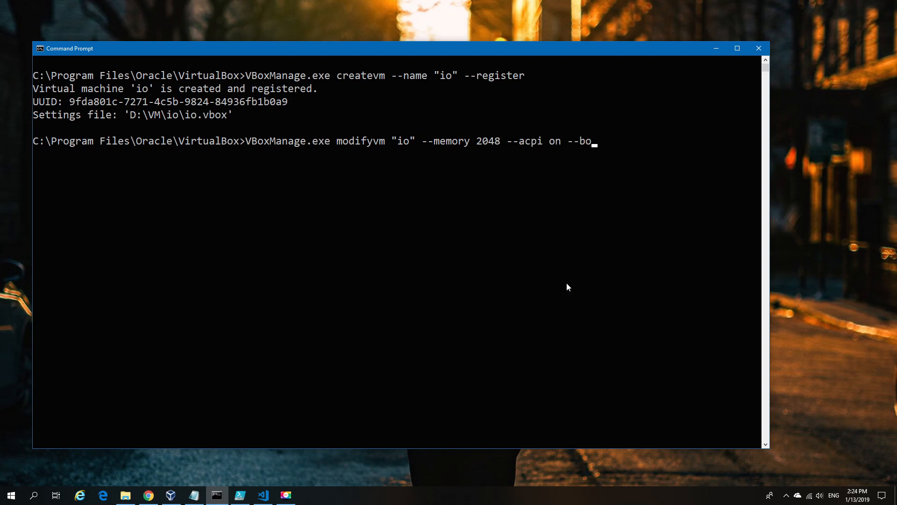
{"action": "type", "text": "ot1 d"}
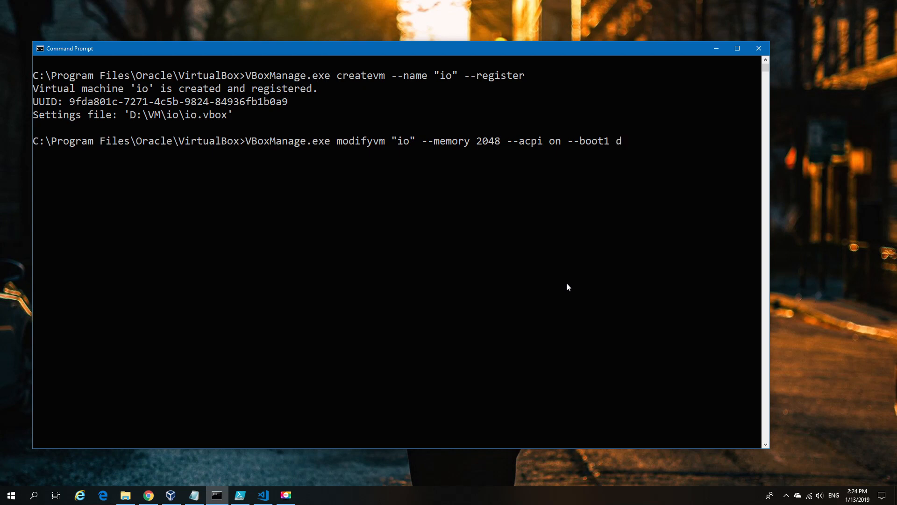
{"action": "type", "text": "vd --"}
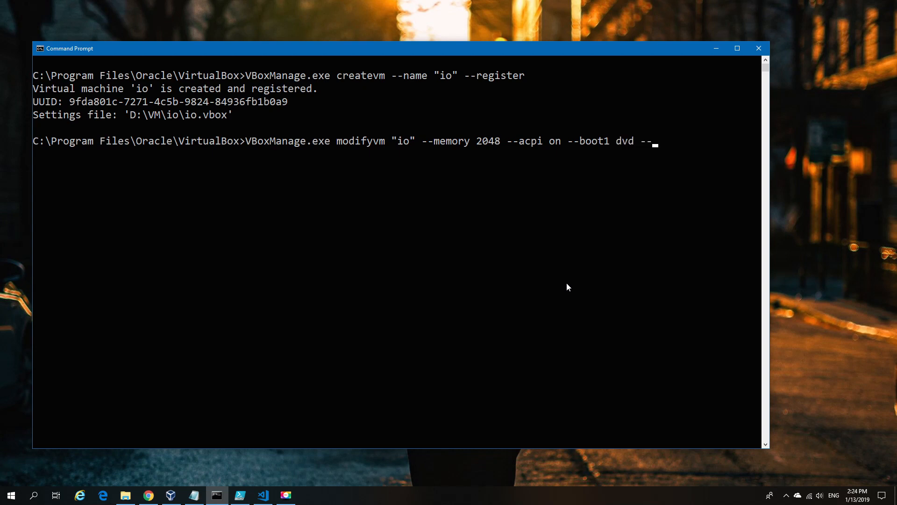
{"action": "type", "text": "cpus 2"}
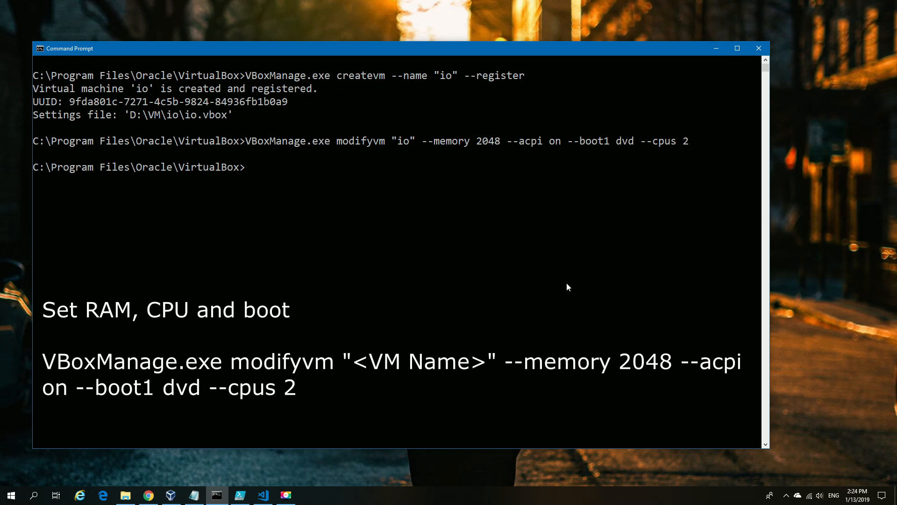
{"action": "type", "text": "VBoxManage.exe modifyvm \"io\" -"}
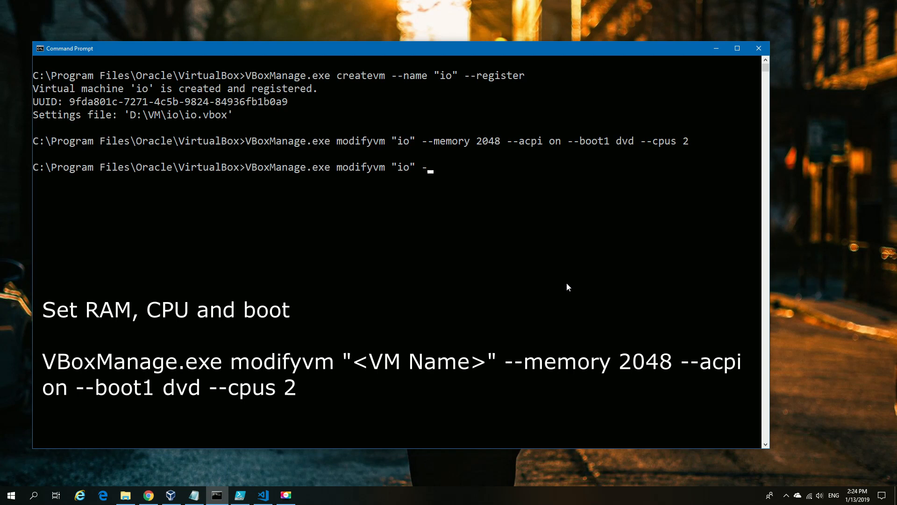
Attach io's first network card to the NAT network 'NatNetwork'
{"action": "type", "text": "-nic"}
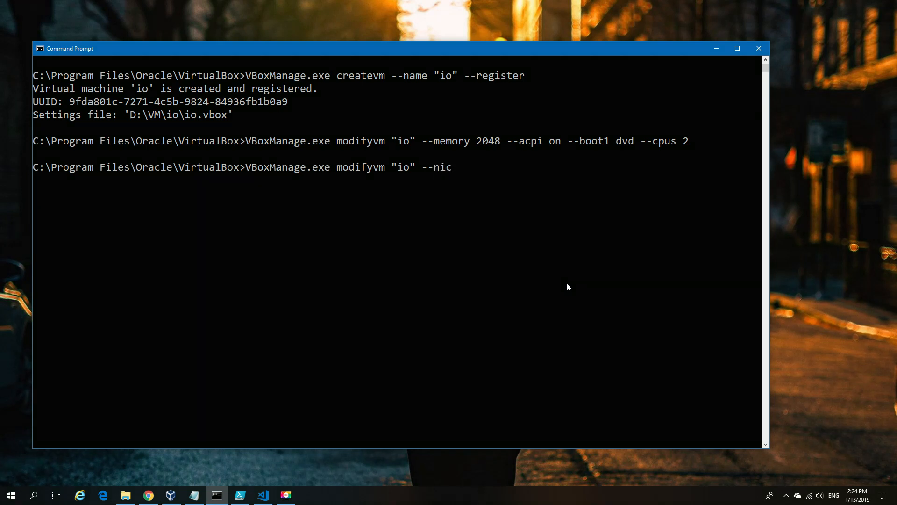
{"action": "type", "text": "1 natn"}
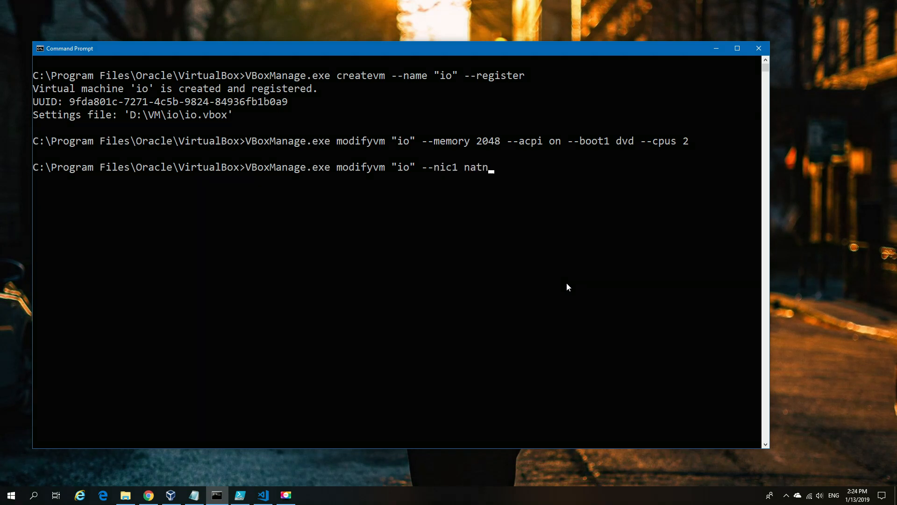
{"action": "type", "text": "etwork"}
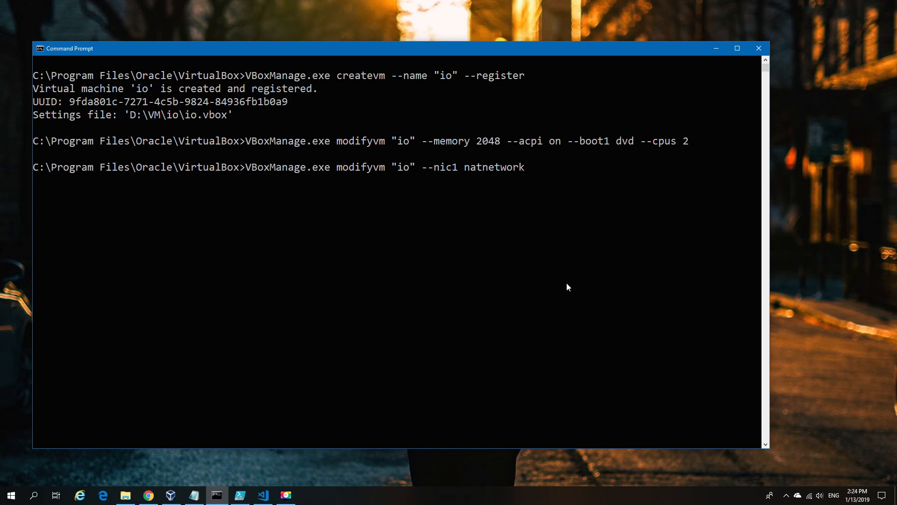
{"action": "type", "text": "--nat-network1 N"}
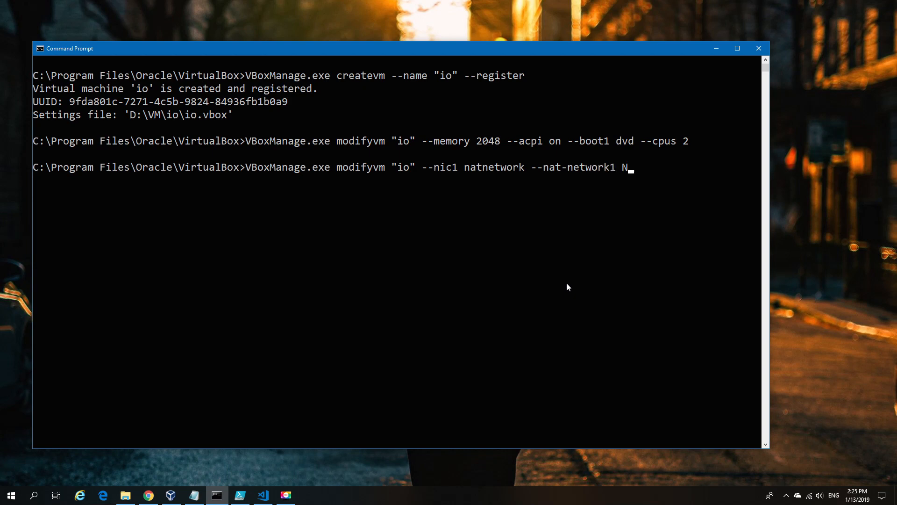
{"action": "type", "text": "atNet"}
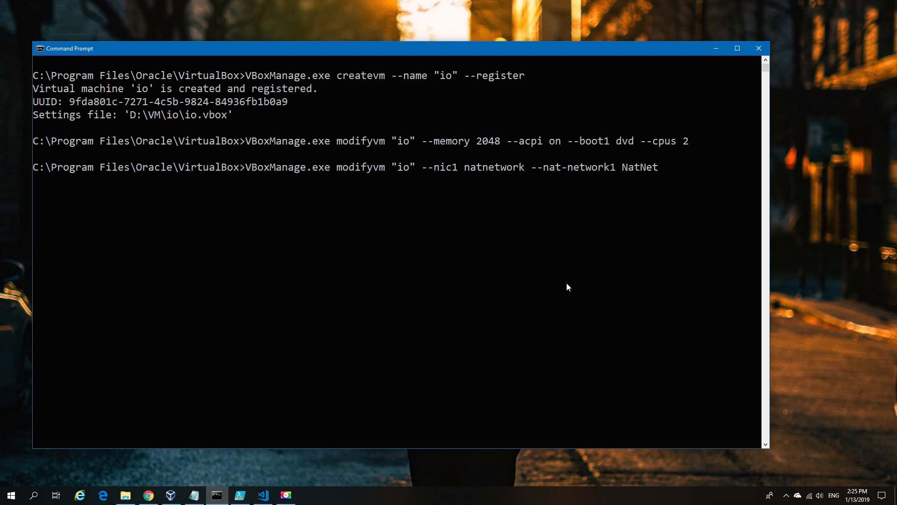
{"action": "type", "text": "work"}
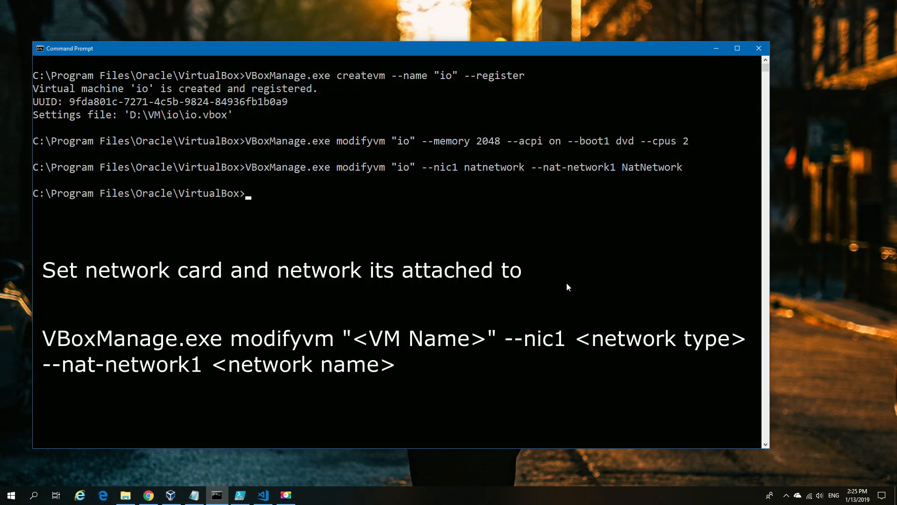
Set io's OS type to Ubuntu_64
{"action": "type", "text": "VBoxManage.exe modifyvm \"io\" --n"}
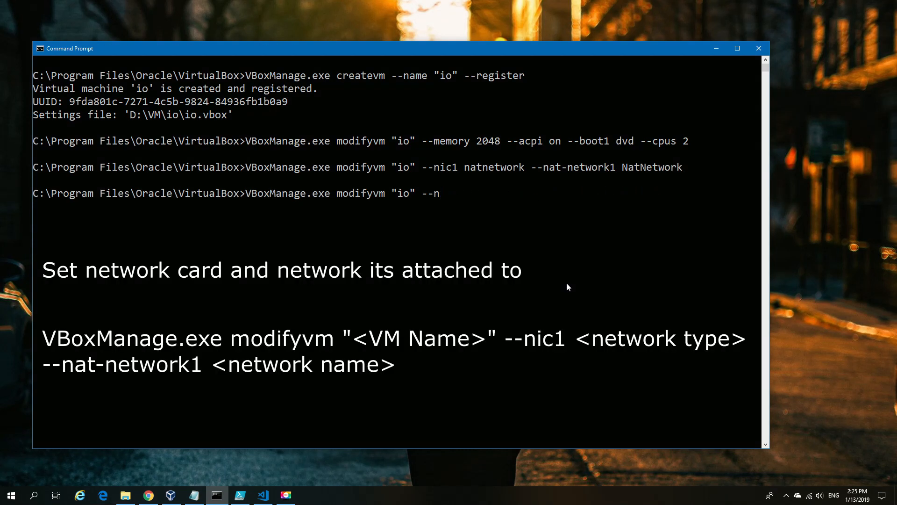
{"action": "type", "text": "ostype U"}
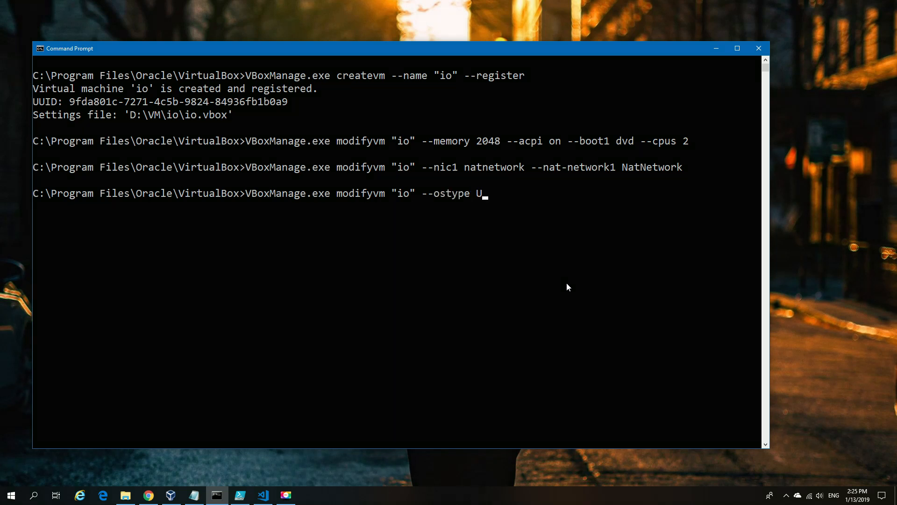
{"action": "type", "text": "buntu_64"}
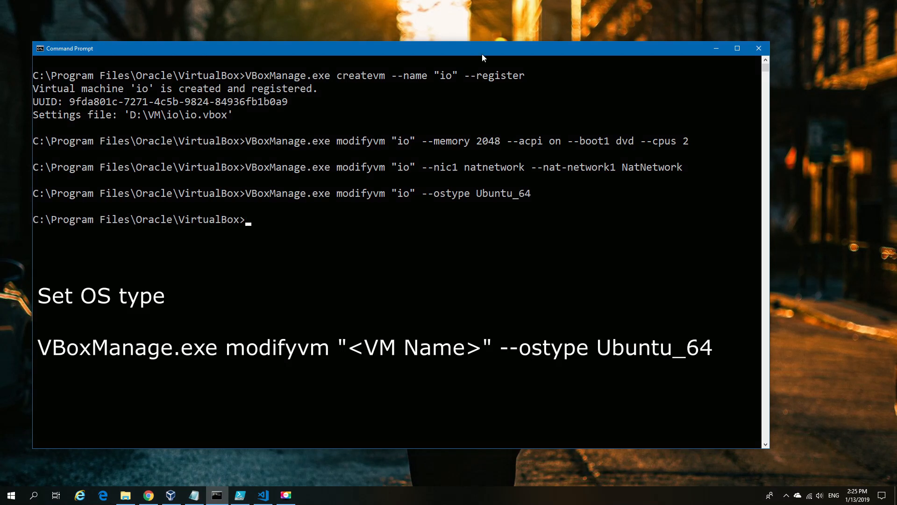
{"action": "type", "text": "vboxmanag"}
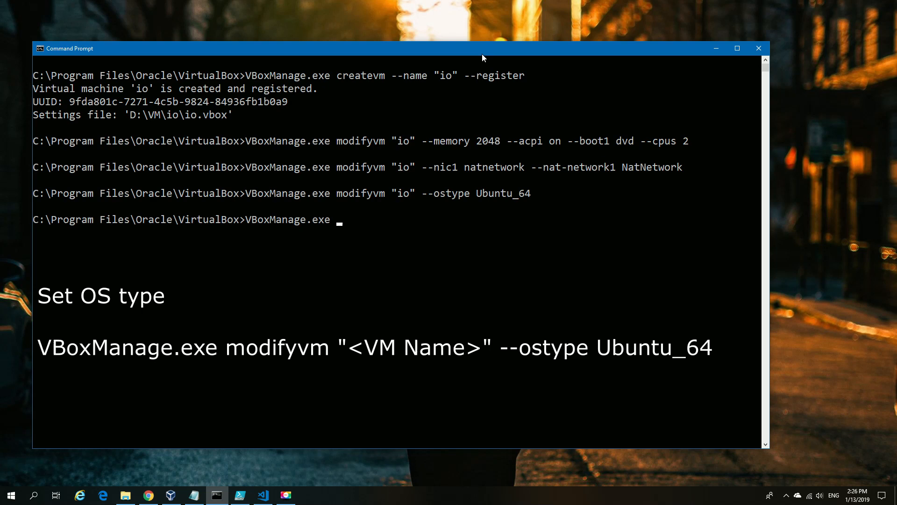
Add an 'IDE Controller' storage controller to io
{"action": "type", "text": "s"}
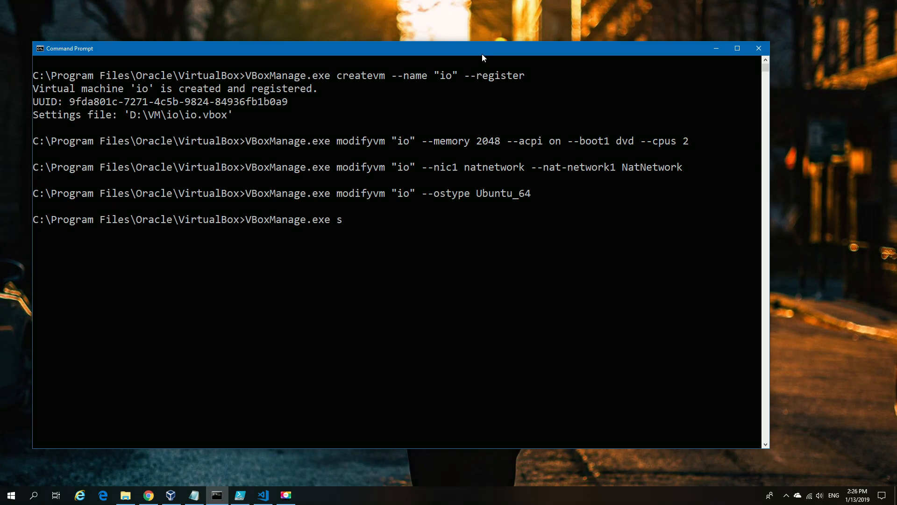
{"action": "type", "text": "toragectl"}
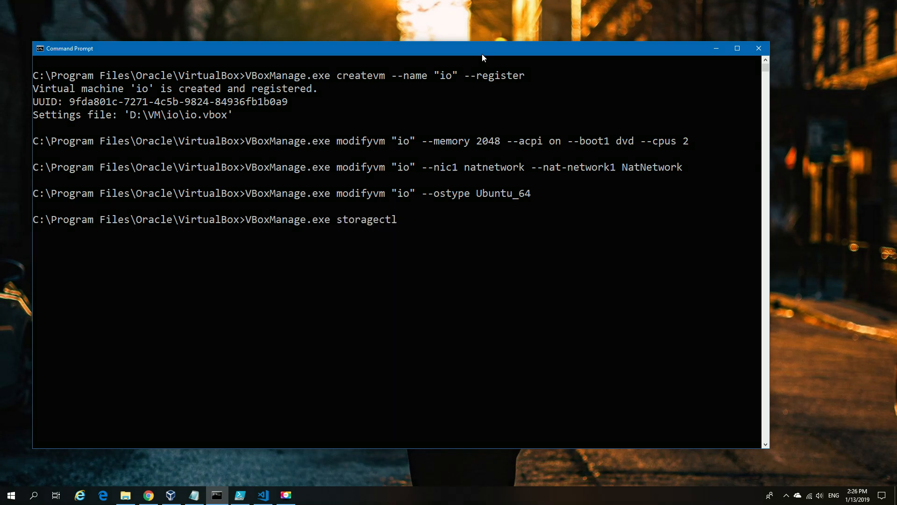
{"action": "type", "text": "\"io\" --name \""}
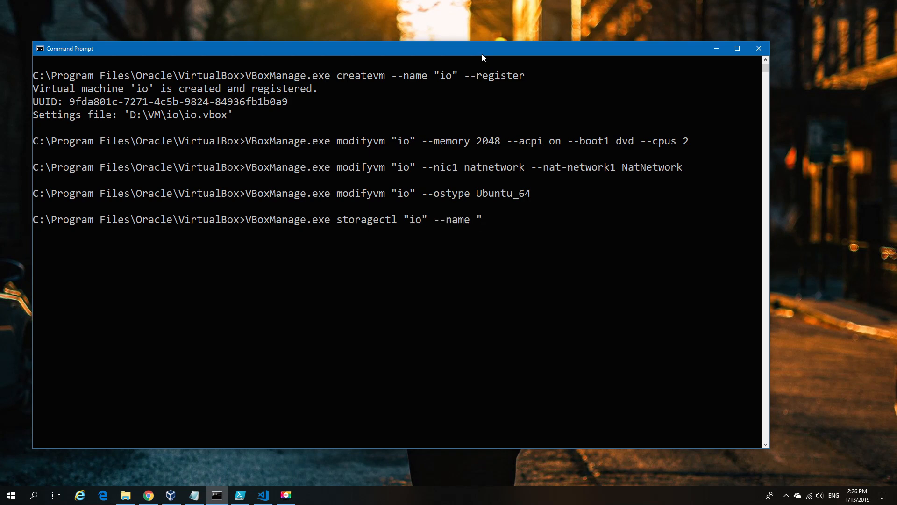
{"action": "type", "text": "IDE Co"}
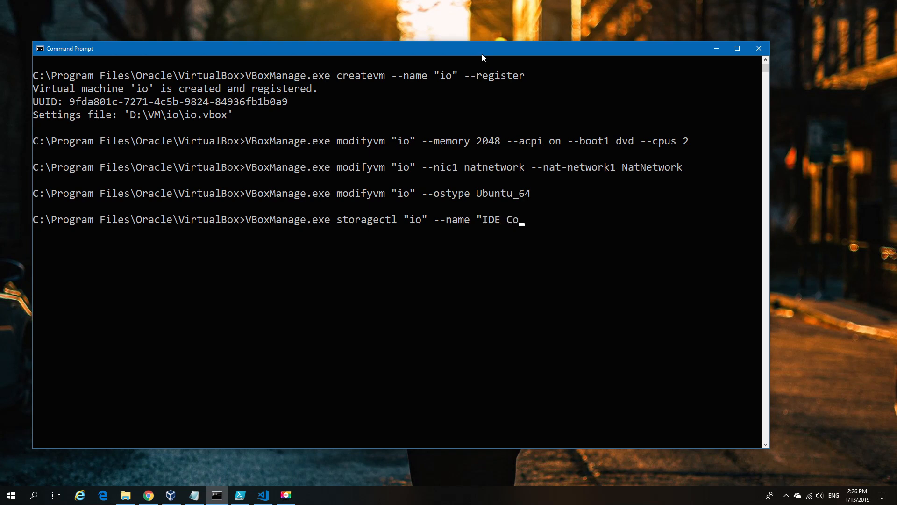
{"action": "type", "text": "ntroller"}
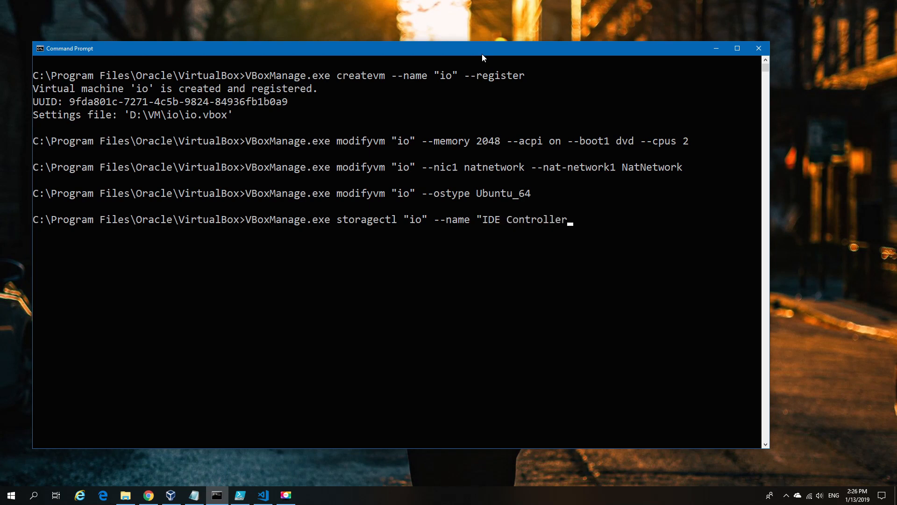
{"action": "type", "text": "\" --add ide"}
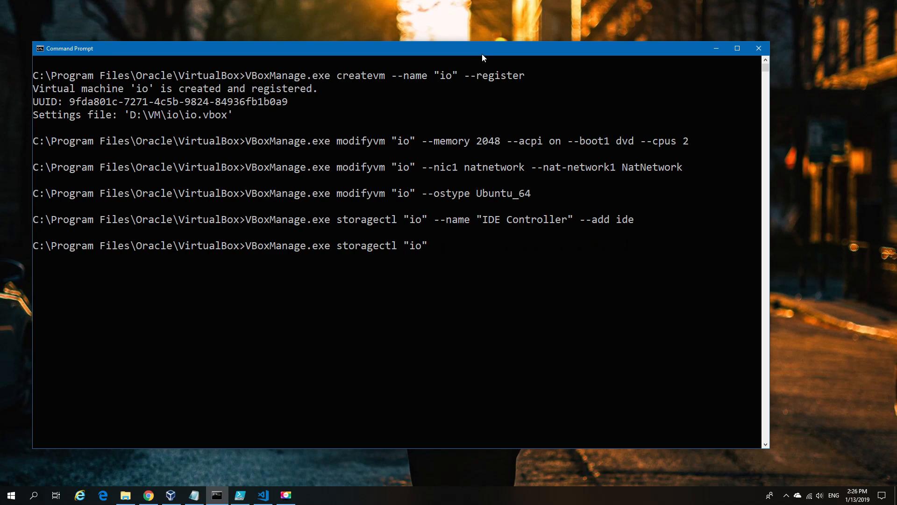
Add a 'SATA Controller' using the IntelAHCI chipset to io
{"action": "type", "text": "--"}
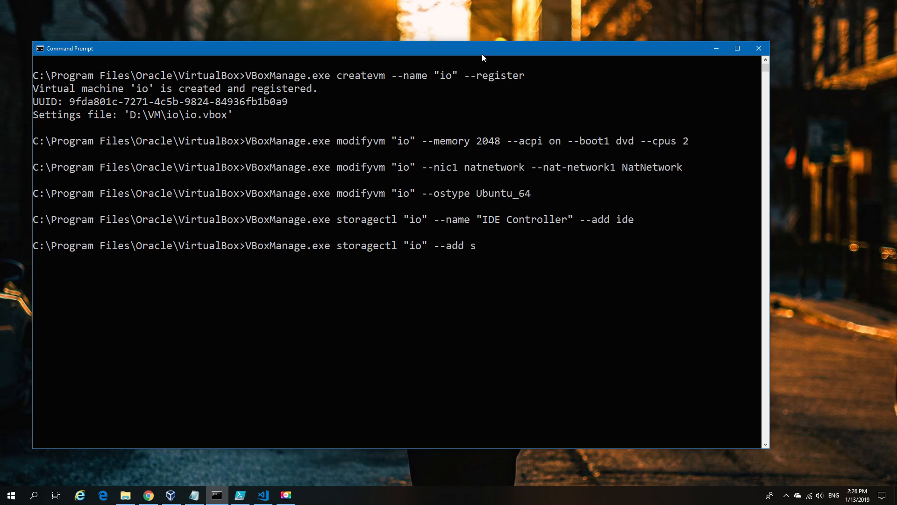
{"action": "type", "text": "ata"}
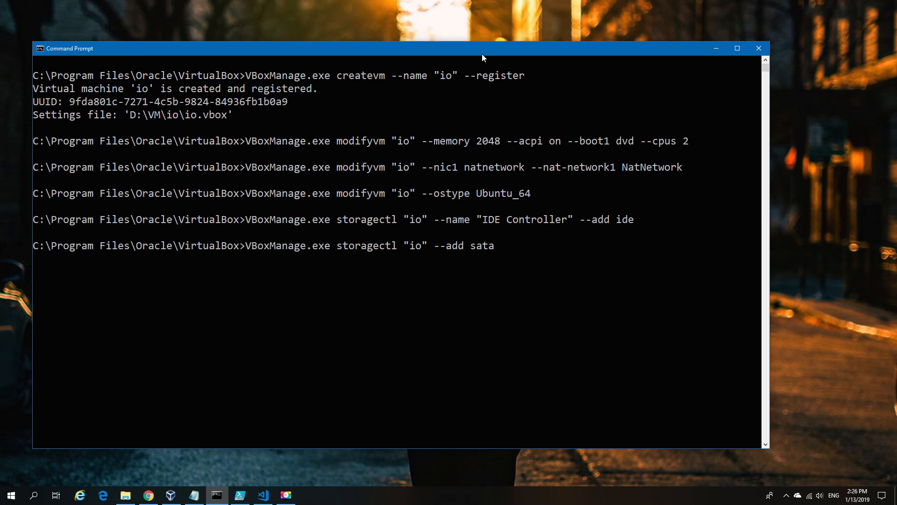
{"action": "type", "text": "--con"}
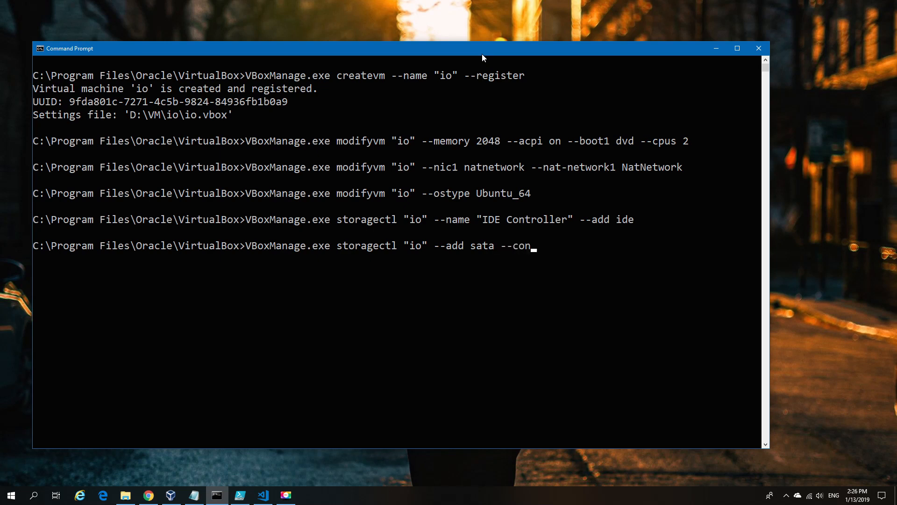
{"action": "type", "text": "troller"}
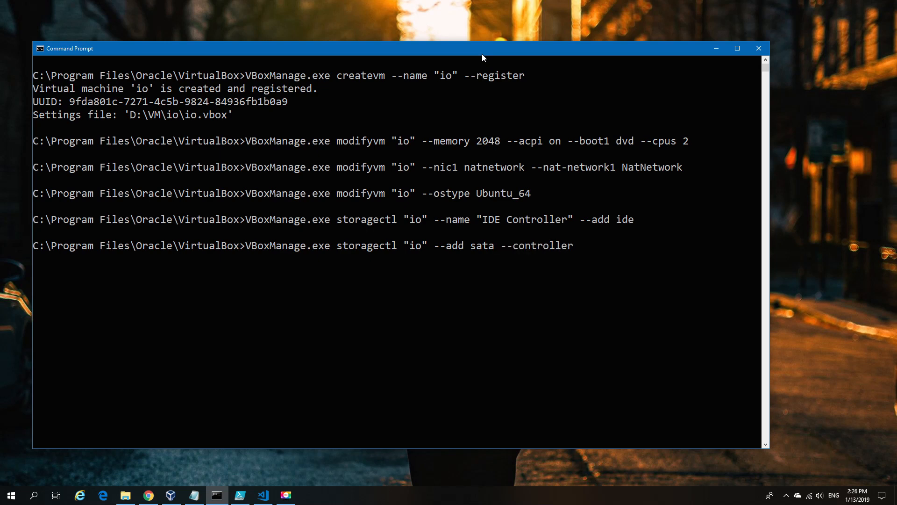
{"action": "type", "text": "Int"}
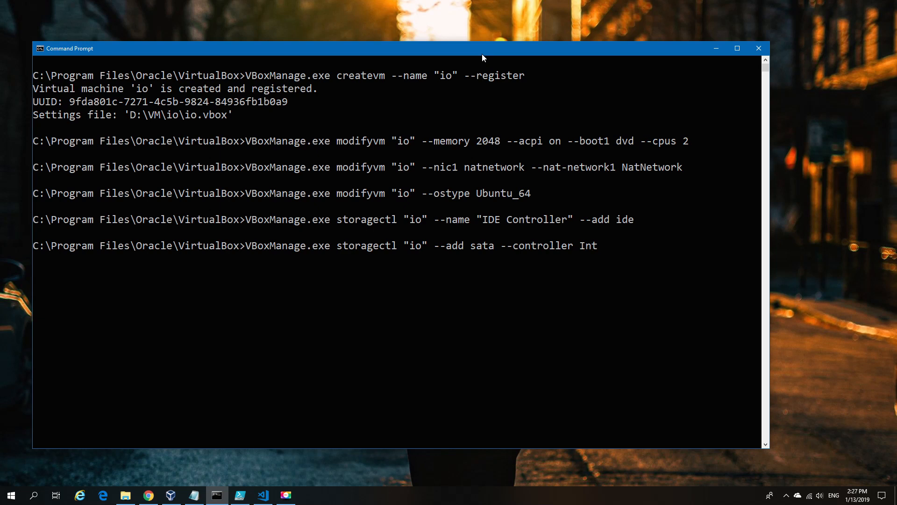
{"action": "type", "text": "el"}
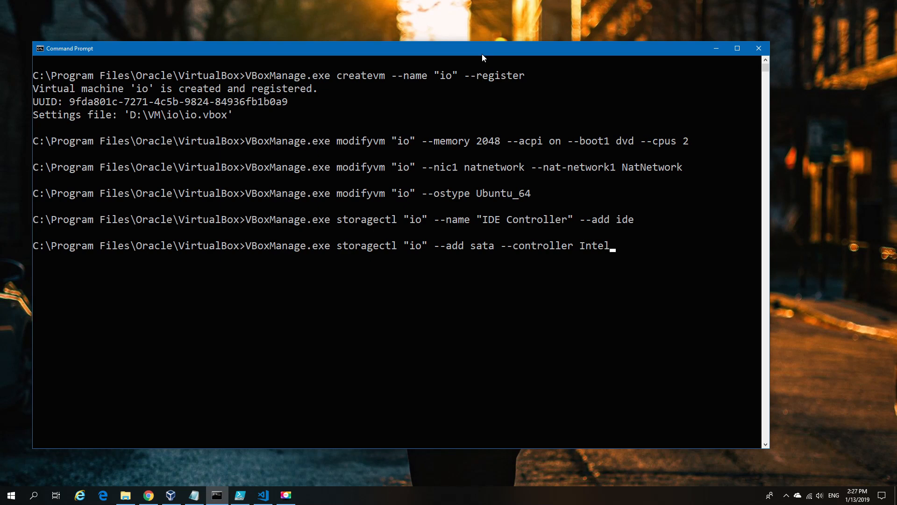
{"action": "type", "text": "AC"}
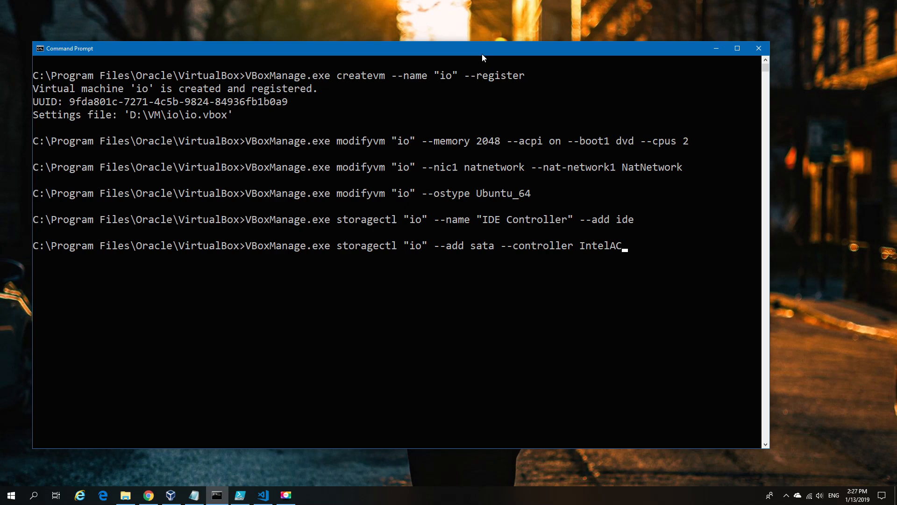
{"action": "type", "text": "HI"}
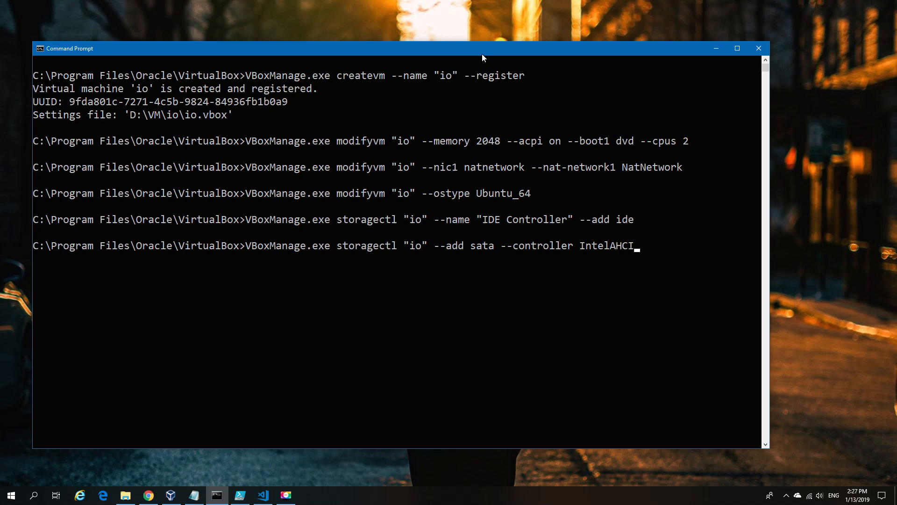
{"action": "type", "text": "--n"}
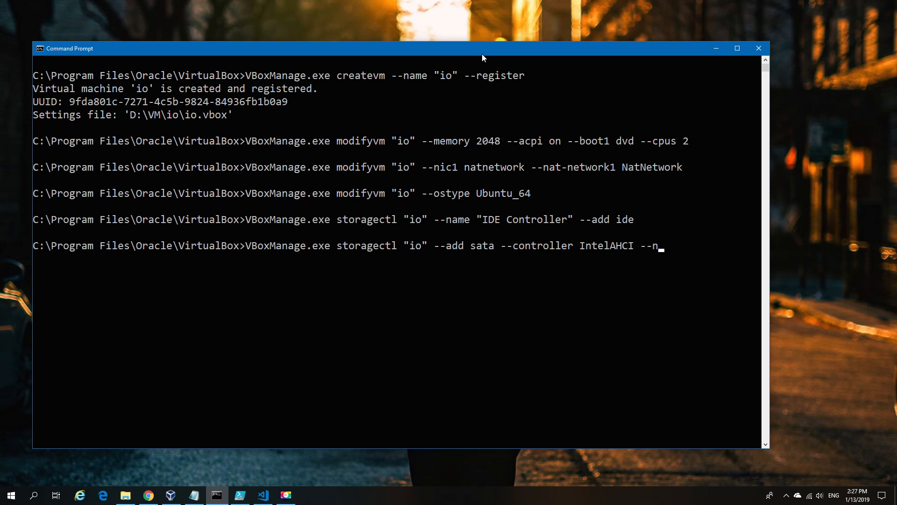
{"action": "type", "text": "ame"}
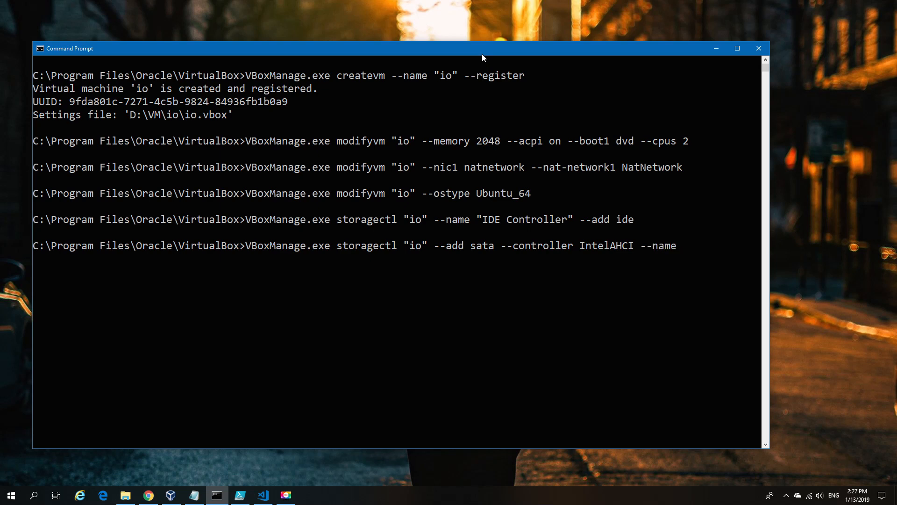
{"action": "type", "text": "\""}
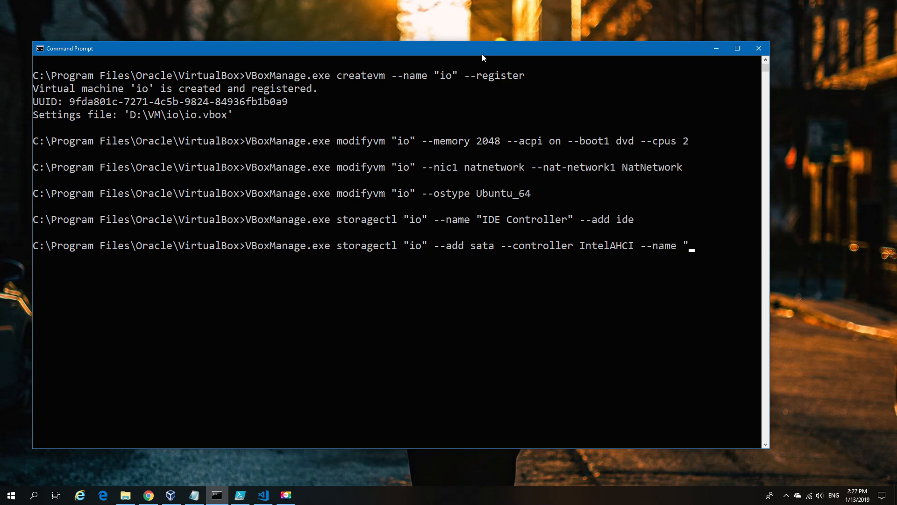
{"action": "type", "text": "SATA Controller"}
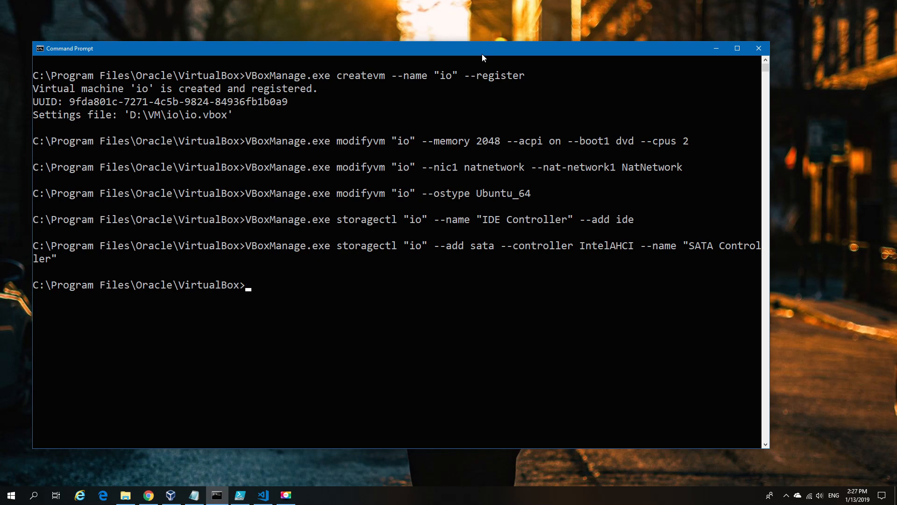
Create a 10240 MB VDI disk at D:\VM\io.vdi with createhd
{"action": "type", "text": "VBoxAuthSimple.dll"}
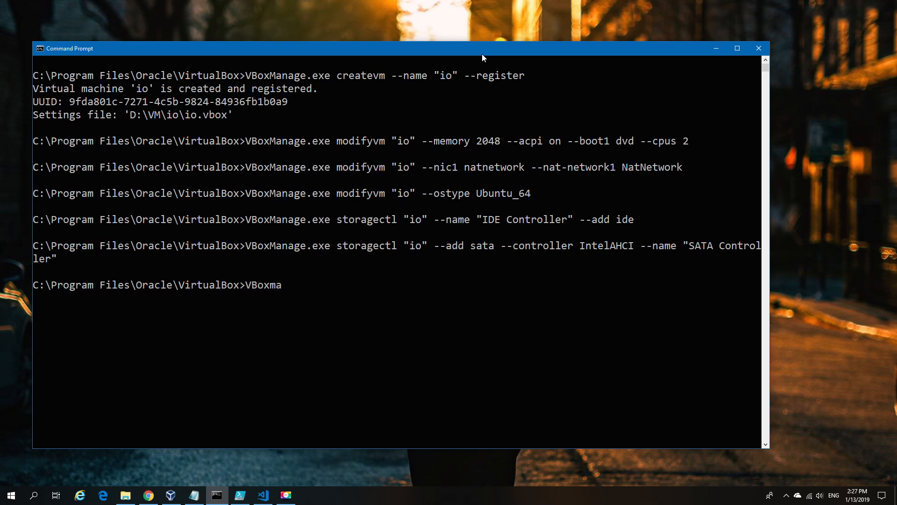
{"action": "type", "text": "nage.exe"}
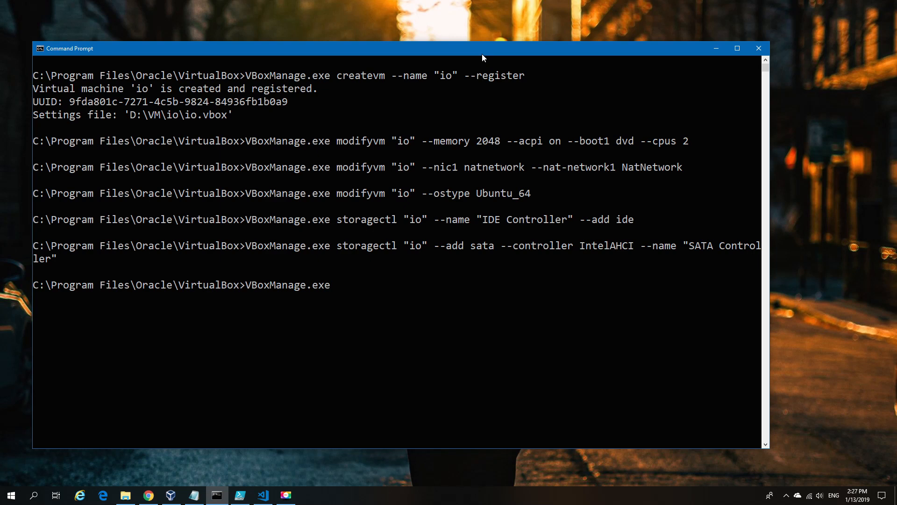
{"action": "type", "text": "c"}
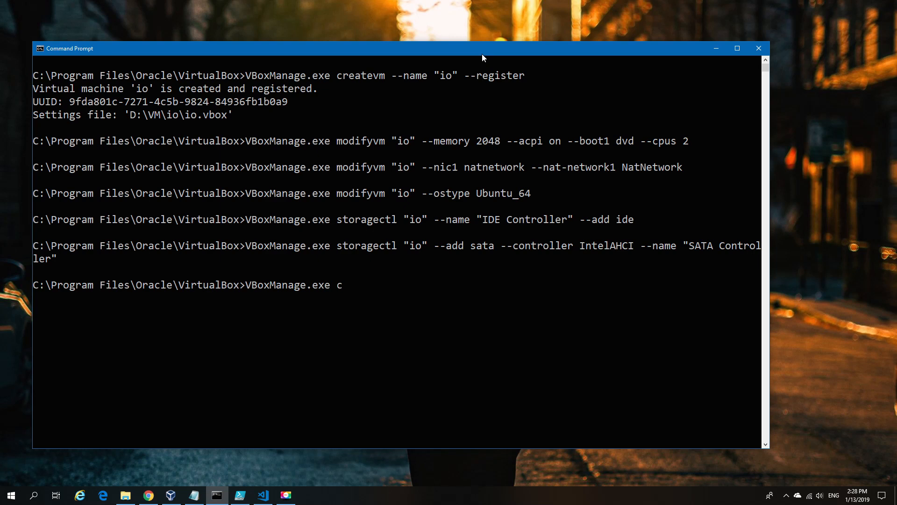
{"action": "type", "text": "reatehd"}
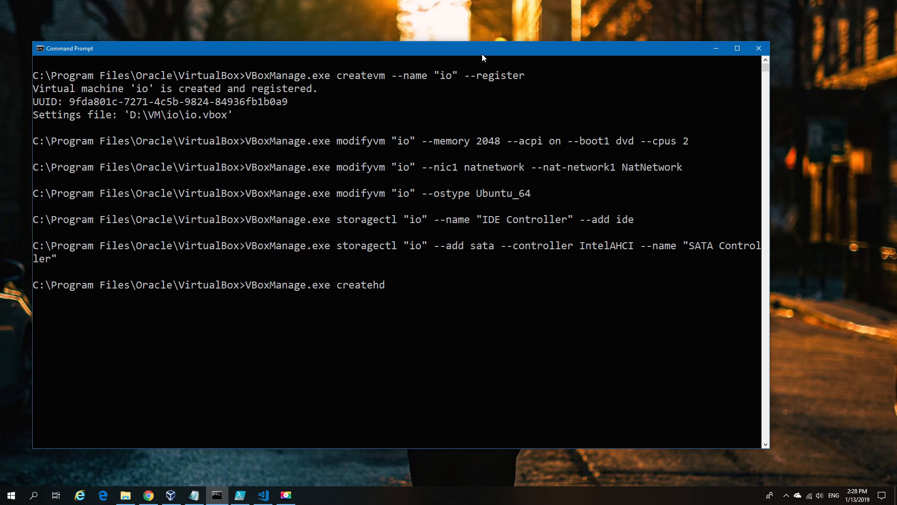
{"action": "type", "text": "--fi"}
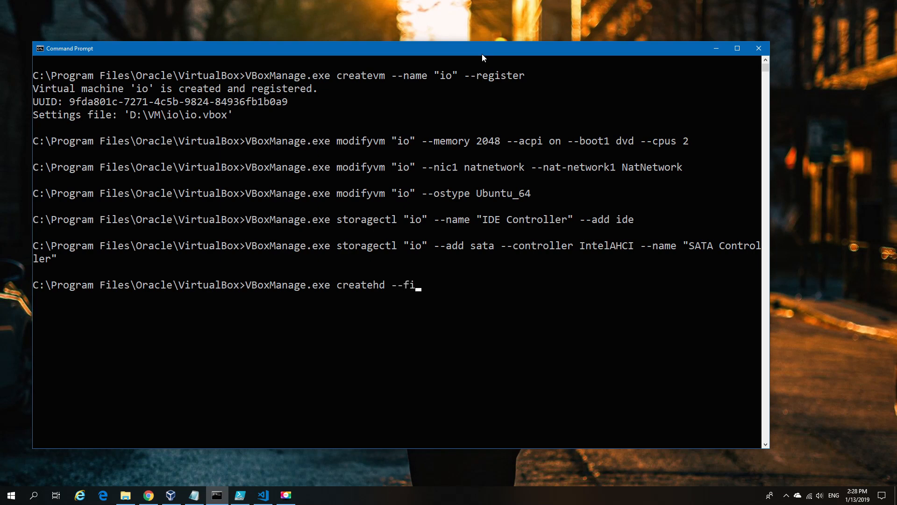
{"action": "type", "text": "lename"}
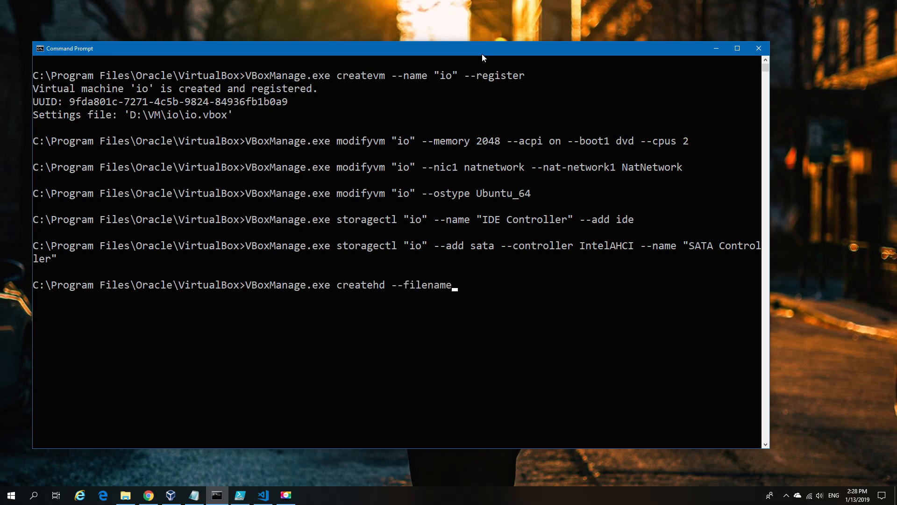
{"action": "type", "text": "D:"}
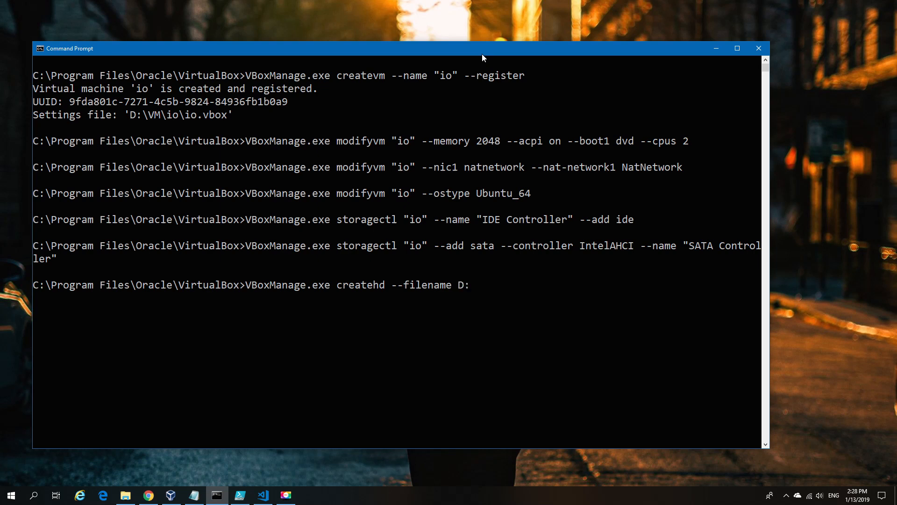
{"action": "type", "text": "VM"}
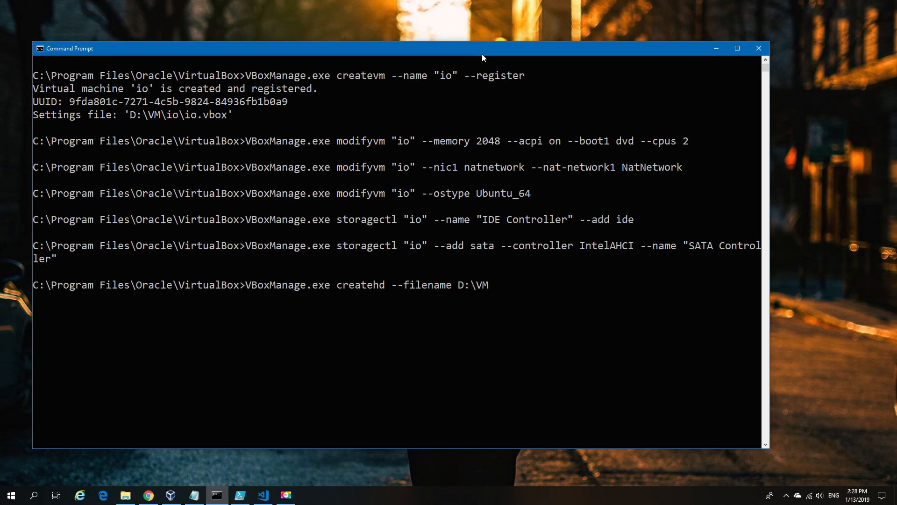
{"action": "type", "text": "i"}
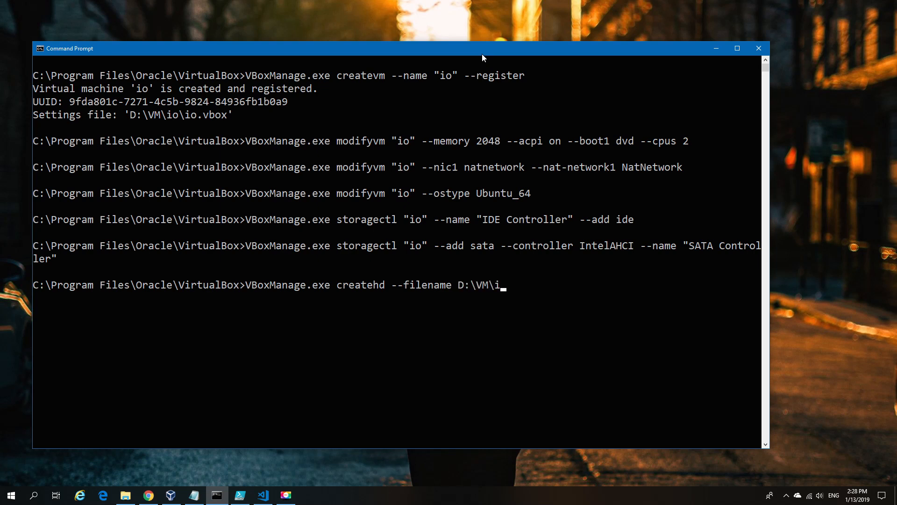
{"action": "type", "text": "o.vd"}
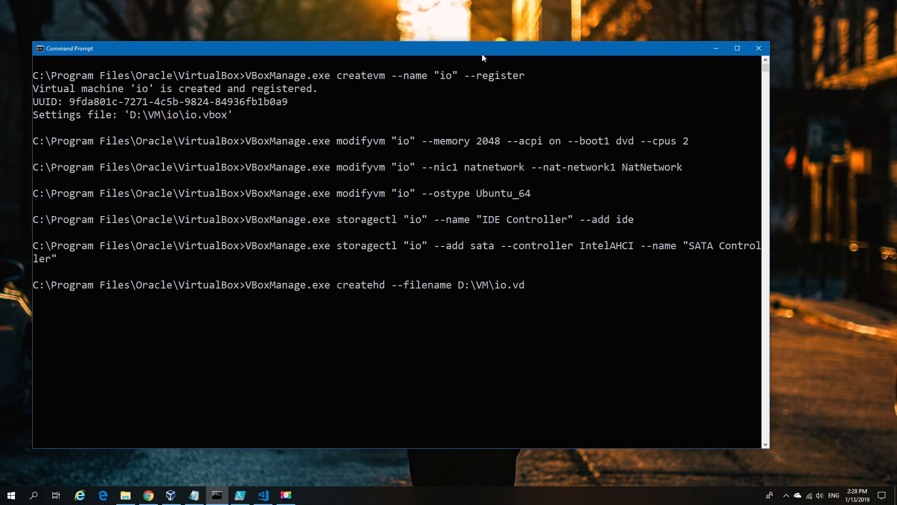
{"action": "type", "text": "i --size"}
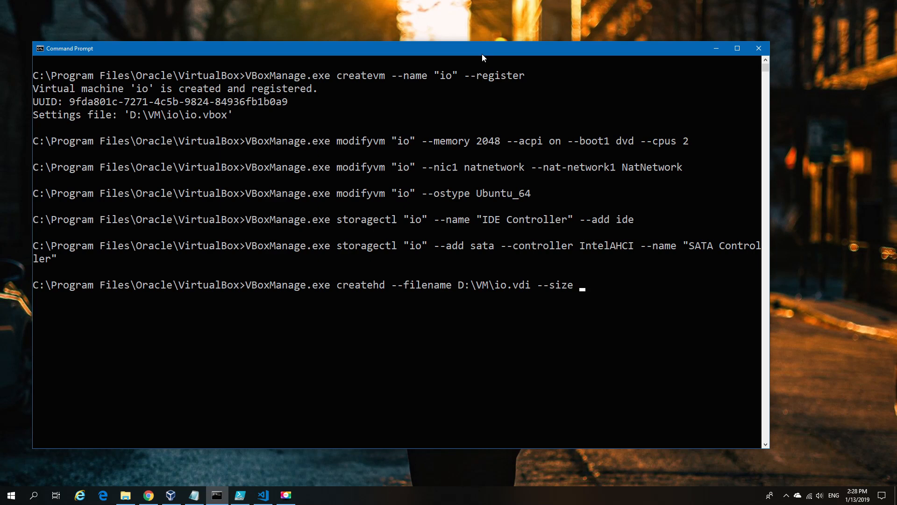
{"action": "type", "text": "10240"}
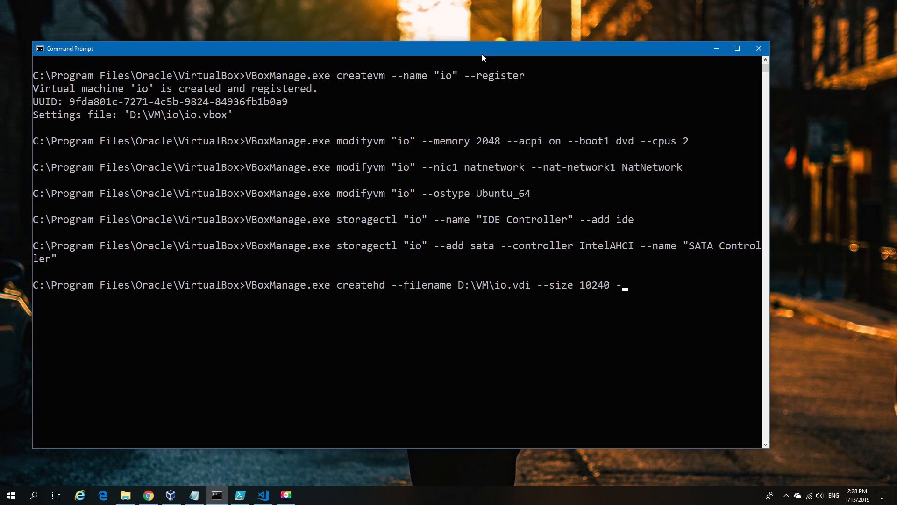
{"action": "type", "text": "-format"}
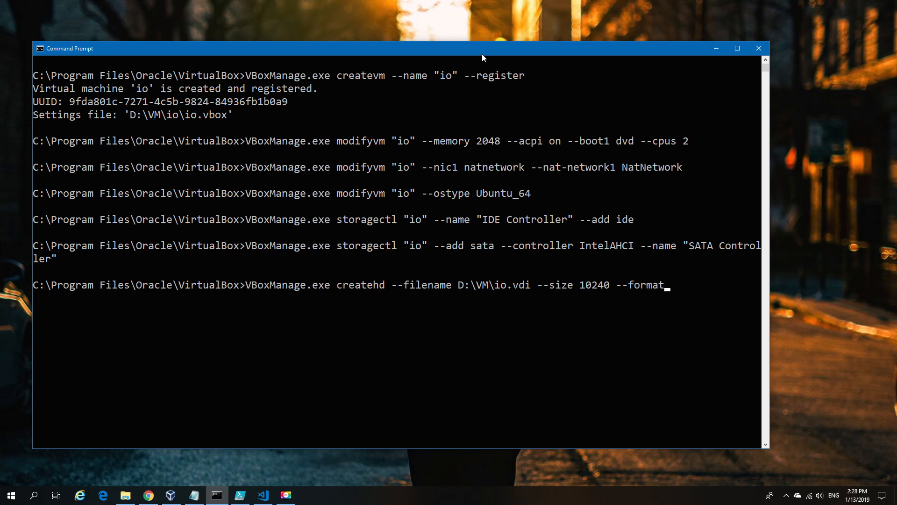
{"action": "key", "text": "enter"}
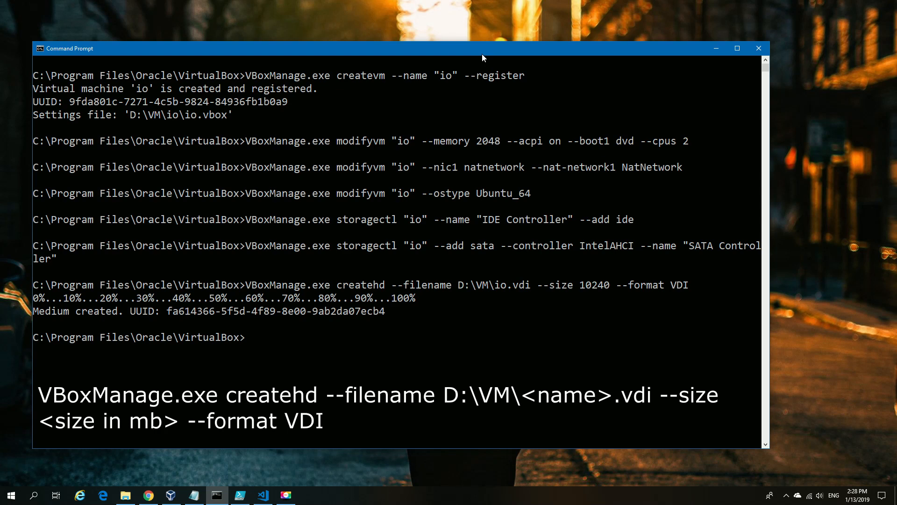
Start a storageattach command for io's SATA Controller, port 0, device 0
{"action": "type", "text": "vbox"}
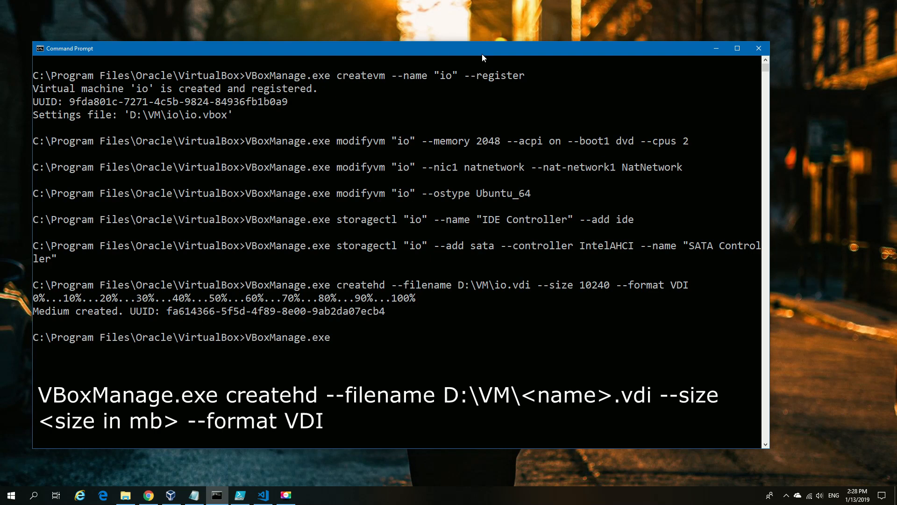
{"action": "type", "text": "storagea"}
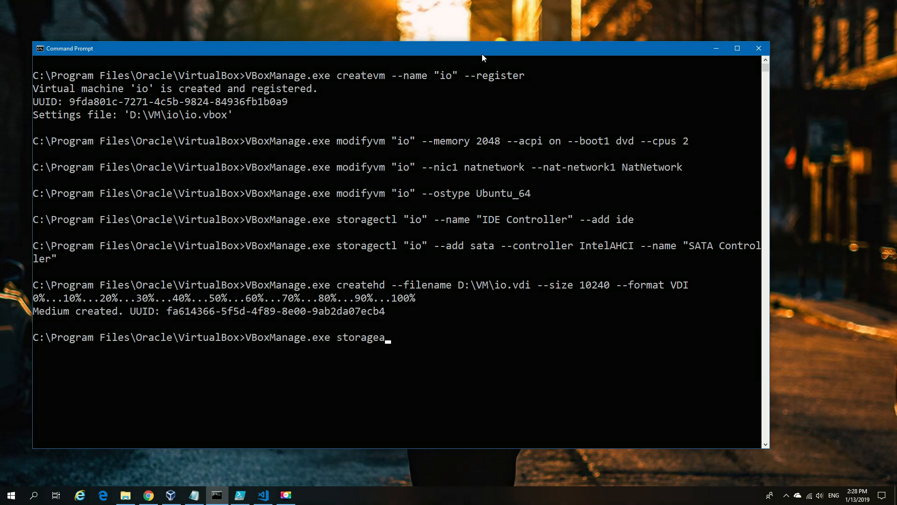
{"action": "type", "text": "ttach"}
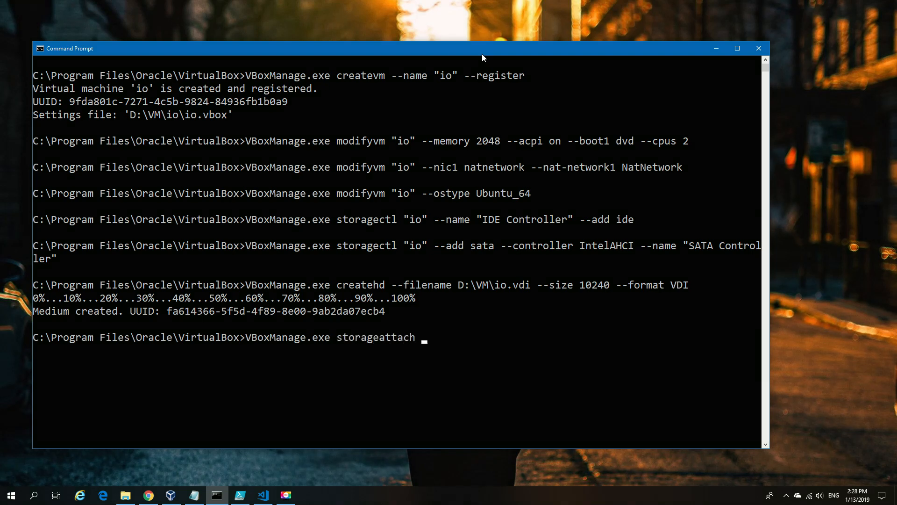
{"action": "type", "text": "\"io\""}
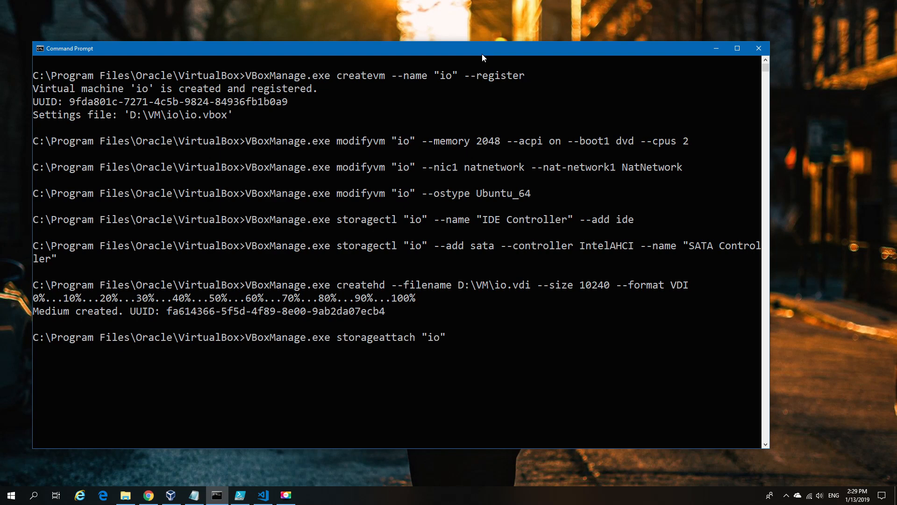
{"action": "type", "text": "--stroagect"}
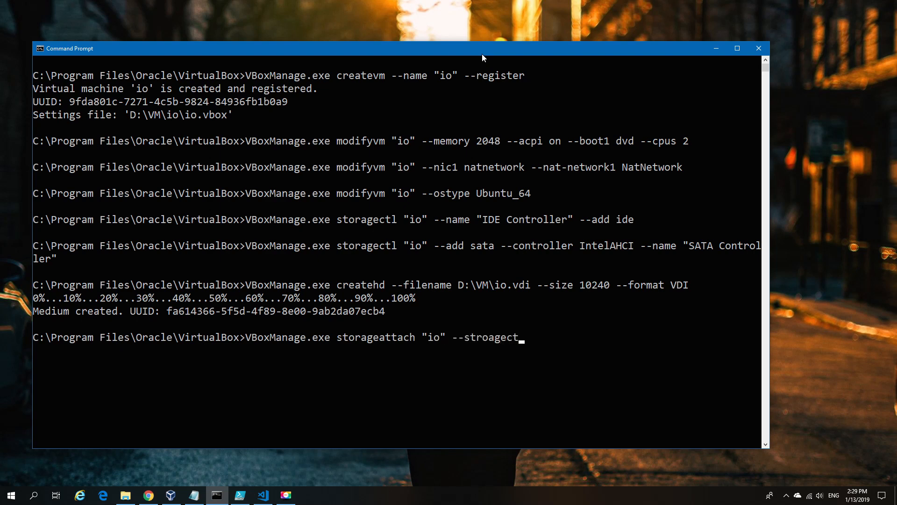
{"action": "type", "text": "l \"S"}
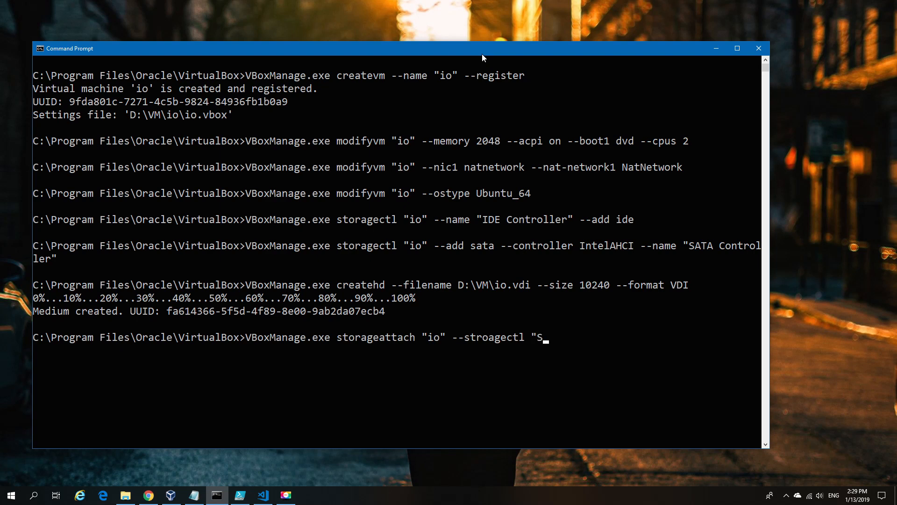
{"action": "type", "text": "ATA Controlle"}
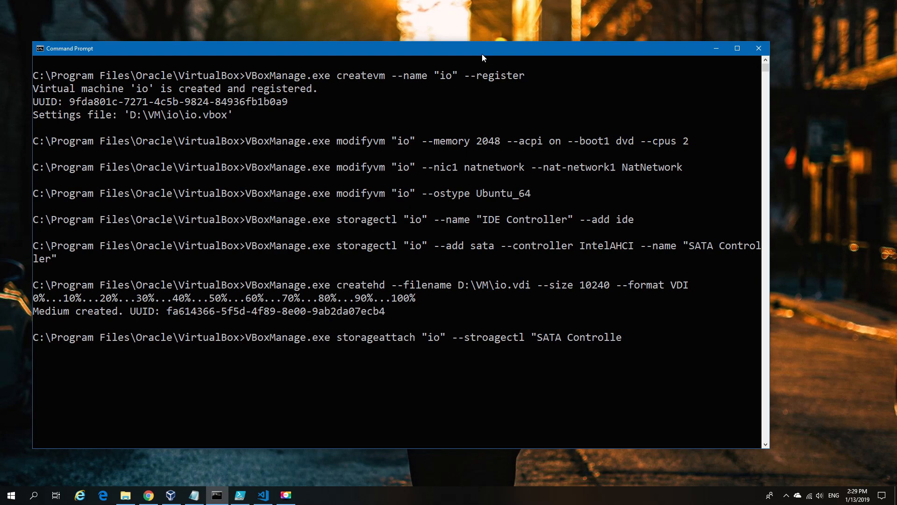
{"action": "type", "text": "r\" --port"}
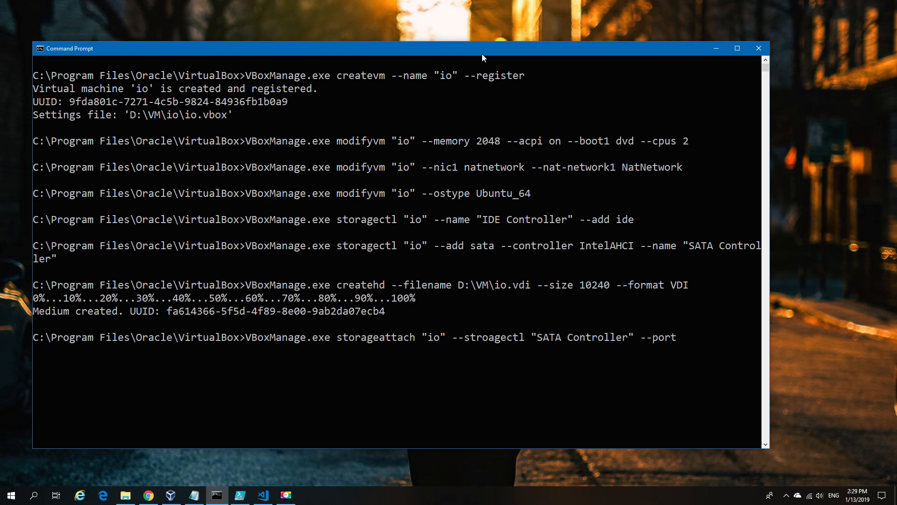
{"action": "type", "text": "0 --d"}
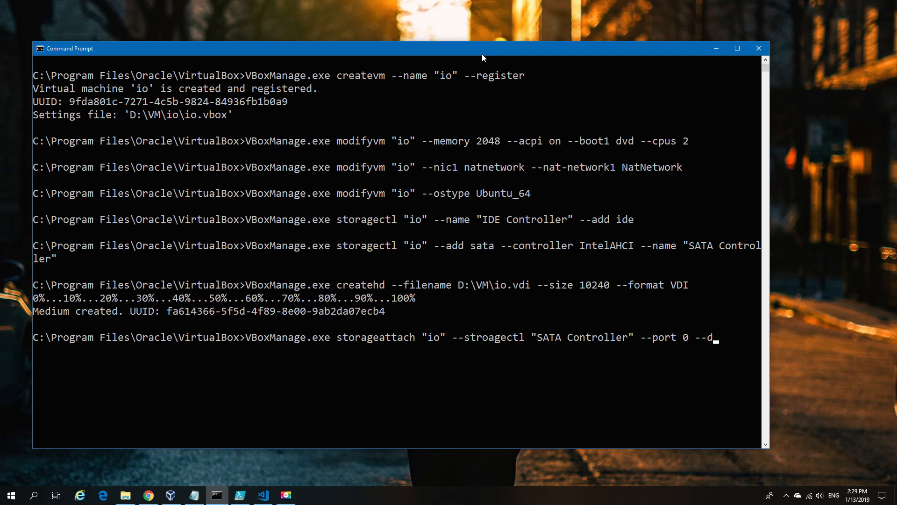
{"action": "type", "text": "evice 0 --type"}
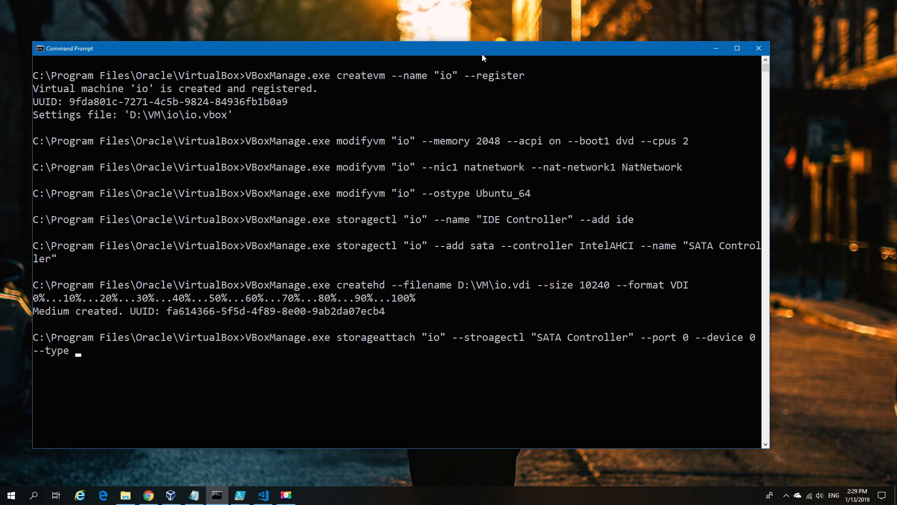
Attach D:\VM\io.vdi as an hdd, correcting the misspelled storagectl option
{"action": "type", "text": "hdd"}
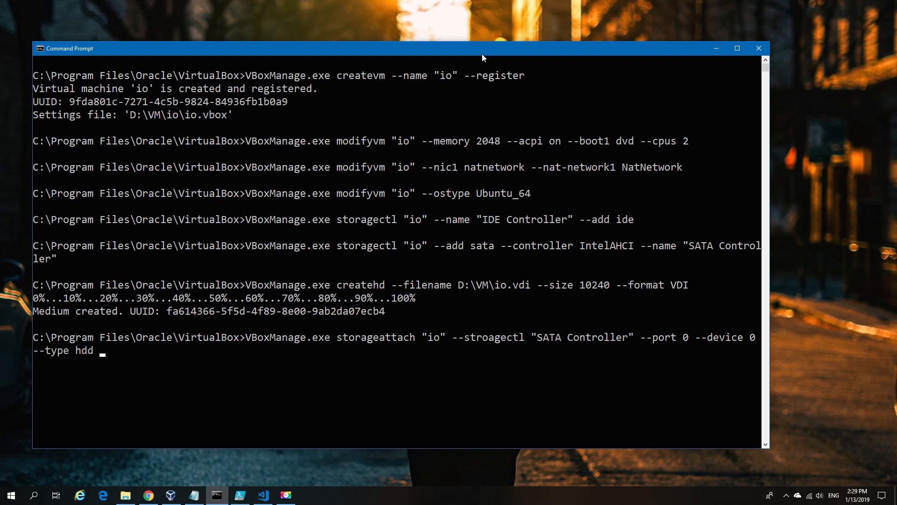
{"action": "type", "text": "--med"}
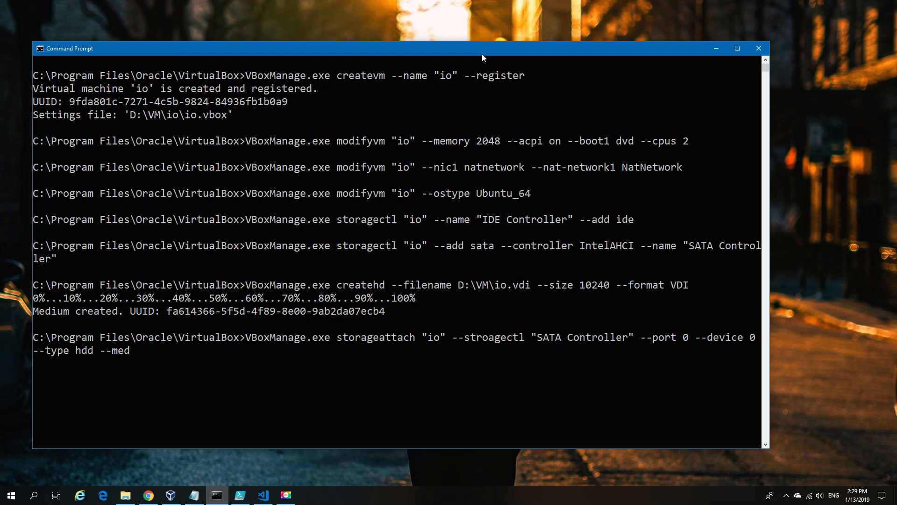
{"action": "type", "text": "ium"}
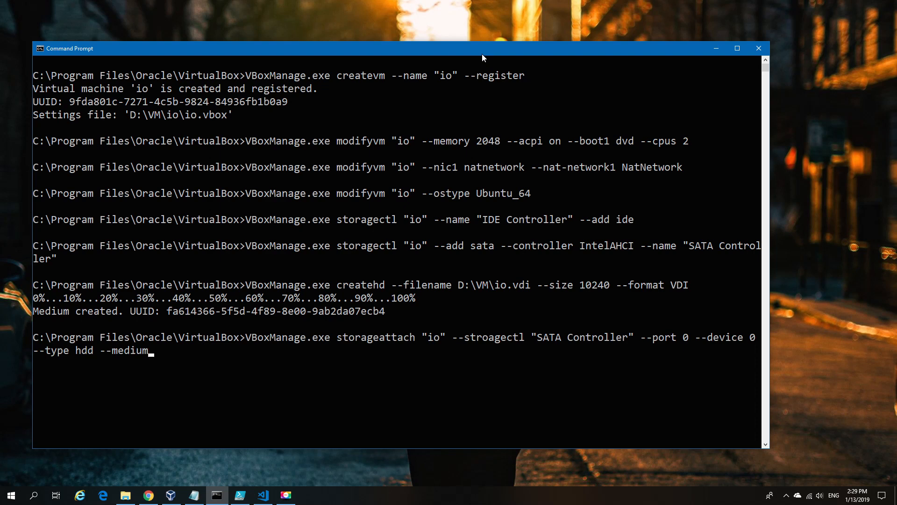
{"action": "type", "text": "D"}
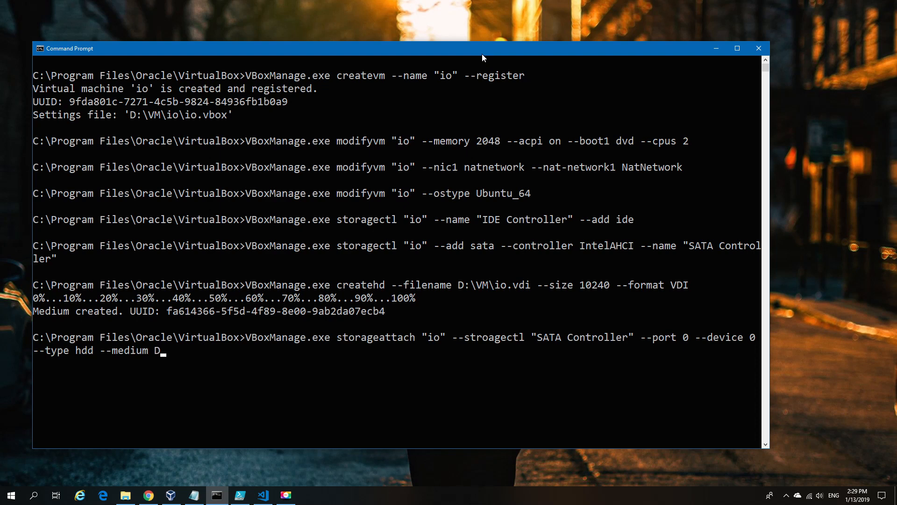
{"action": "type", "text": "\\"}
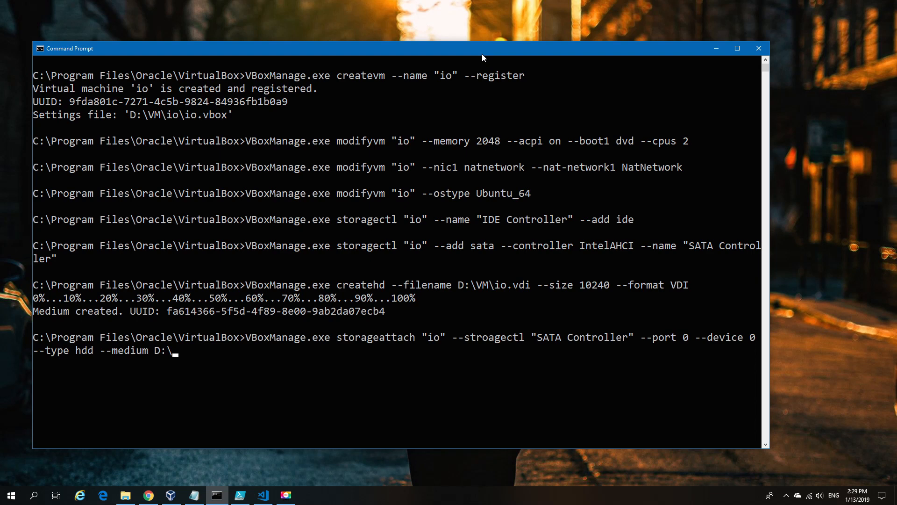
{"action": "type", "text": "VM\\"}
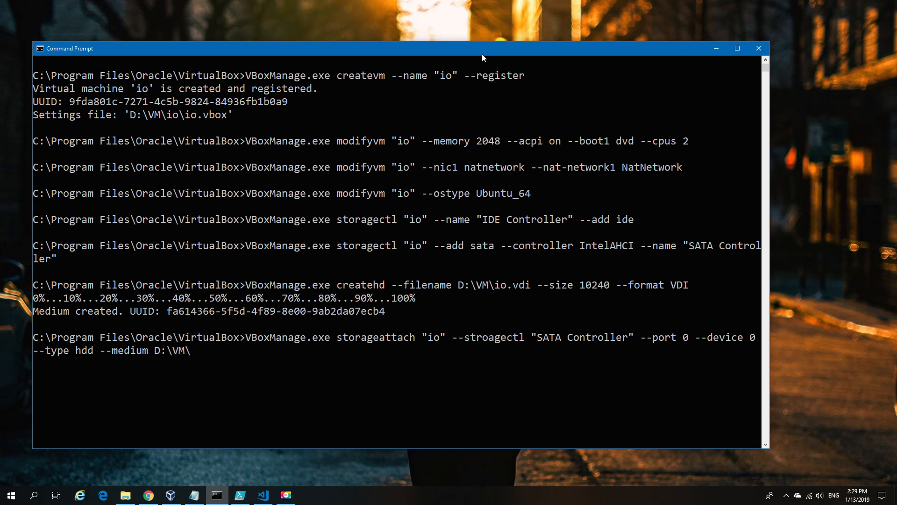
{"action": "type", "text": "io.v"}
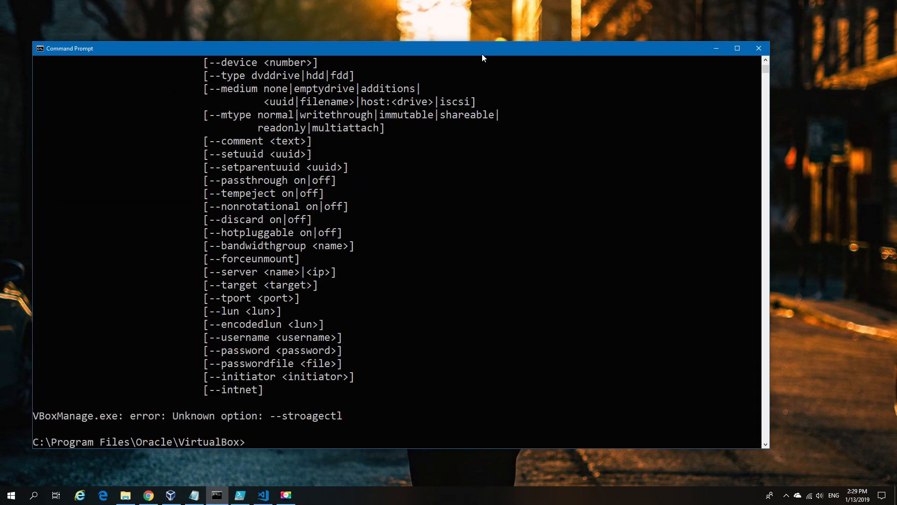
{"action": "type", "text": "VBoxManage.exe storageattach \"io\" --stroagectl \"SATA Controller\" --port 0 --device 0 --type hdd --medium D:\\VM\\io.vdi"}
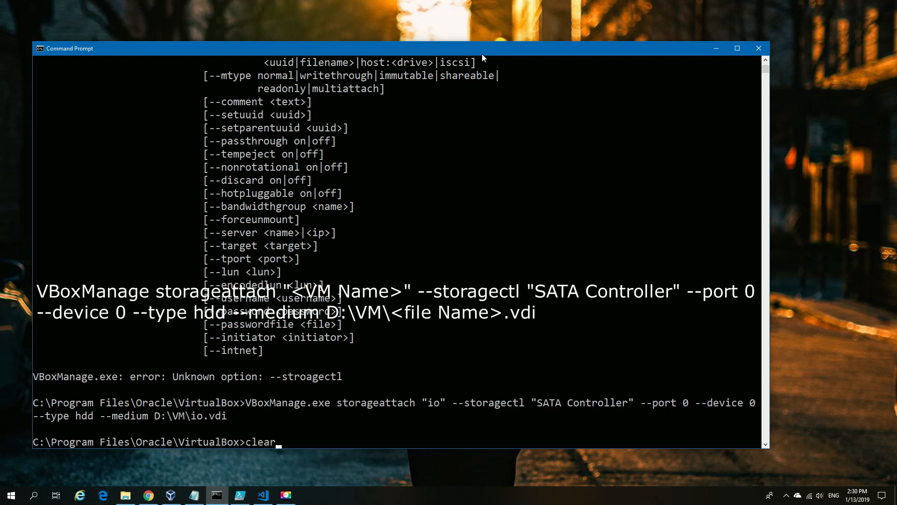
{"action": "key", "text": "Enter"}
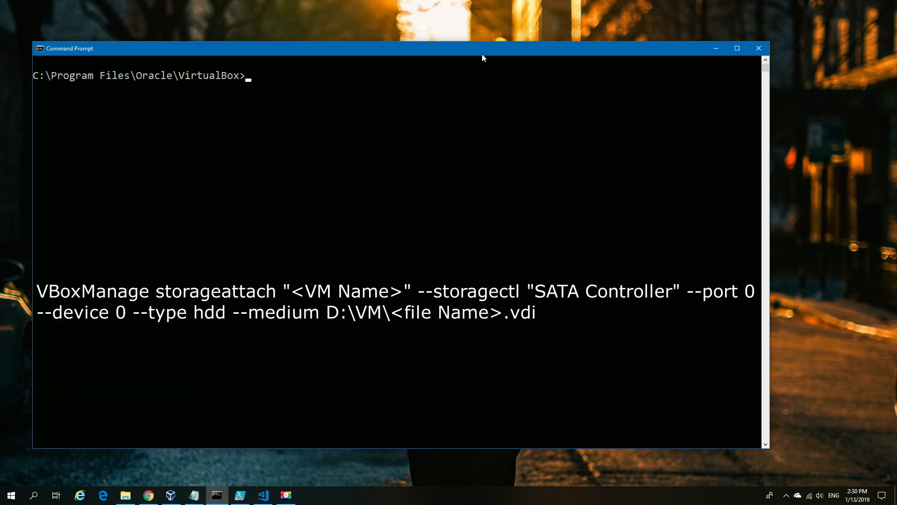
Begin an unattended install command for VM io with the --iso option
{"action": "type", "text": "vbox"}
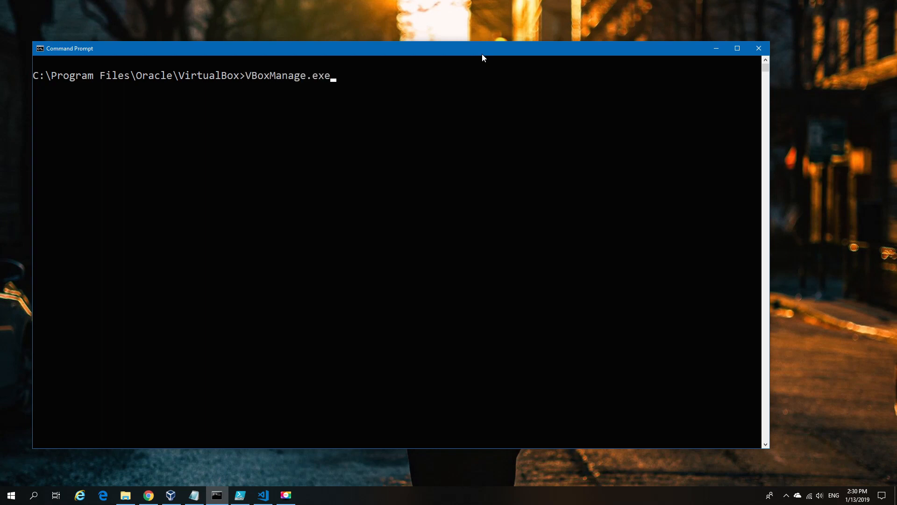
{"action": "type", "text": "un"}
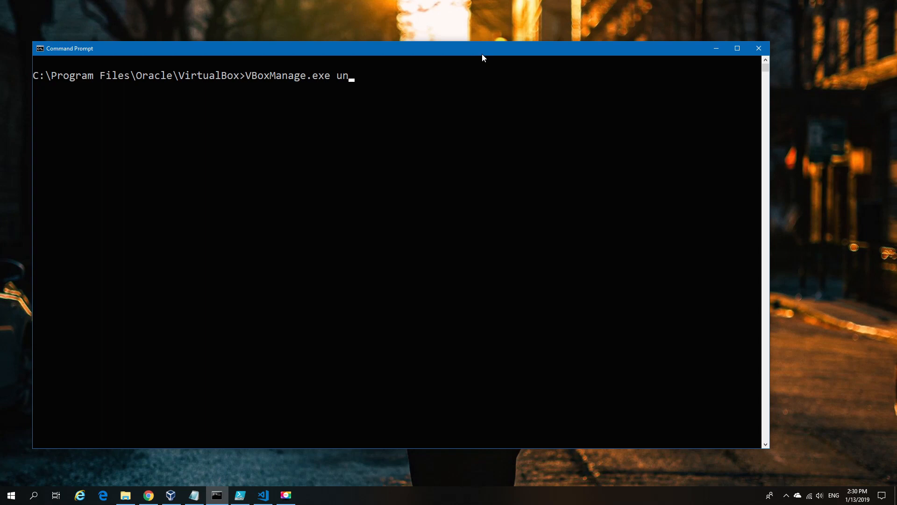
{"action": "type", "text": "attended"}
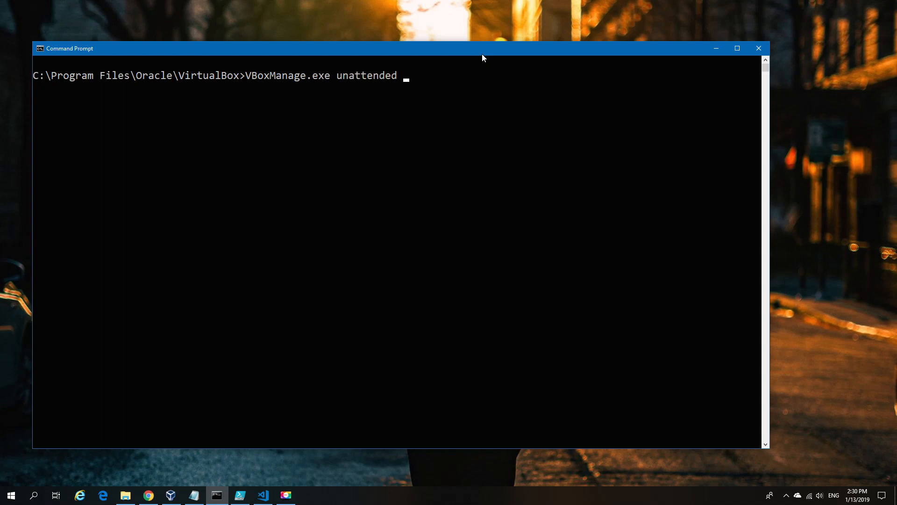
{"action": "type", "text": "install \""}
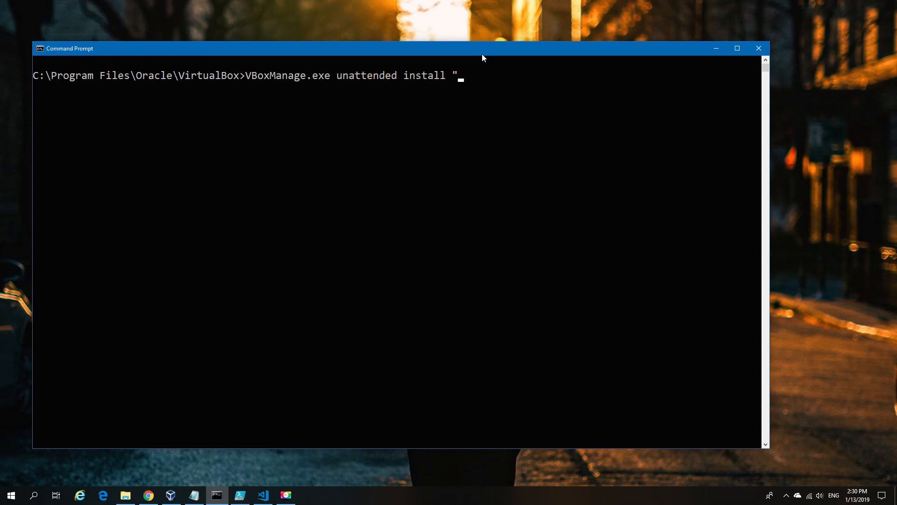
{"action": "type", "text": "io\""}
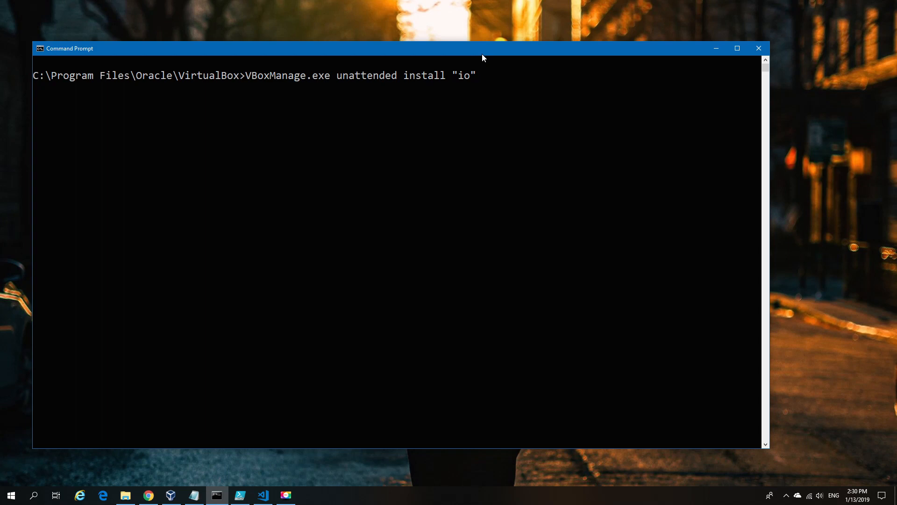
{"action": "type", "text": "--iso"}
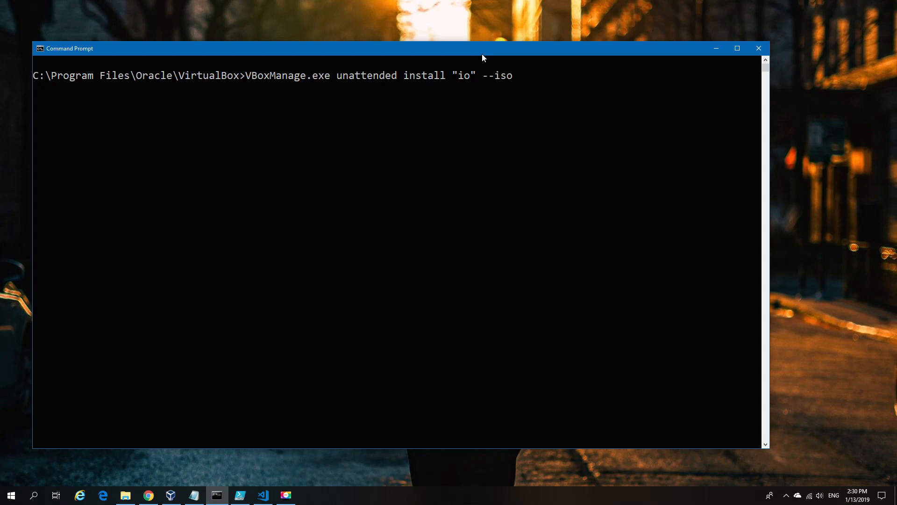
{"action": "type", "text": "="}
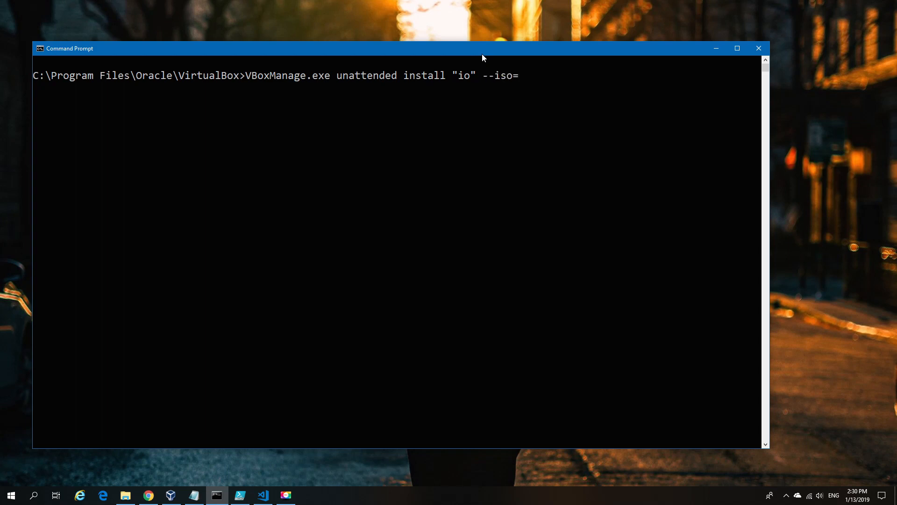
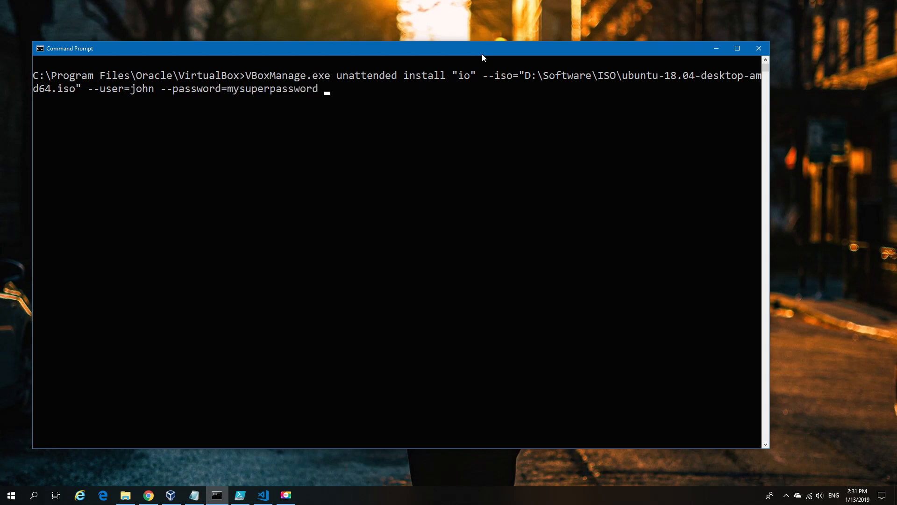
Add full user name 'Tips For IT Pros', time zone UTC and hostname io.lab.local
{"action": "type", "text": "--full"}
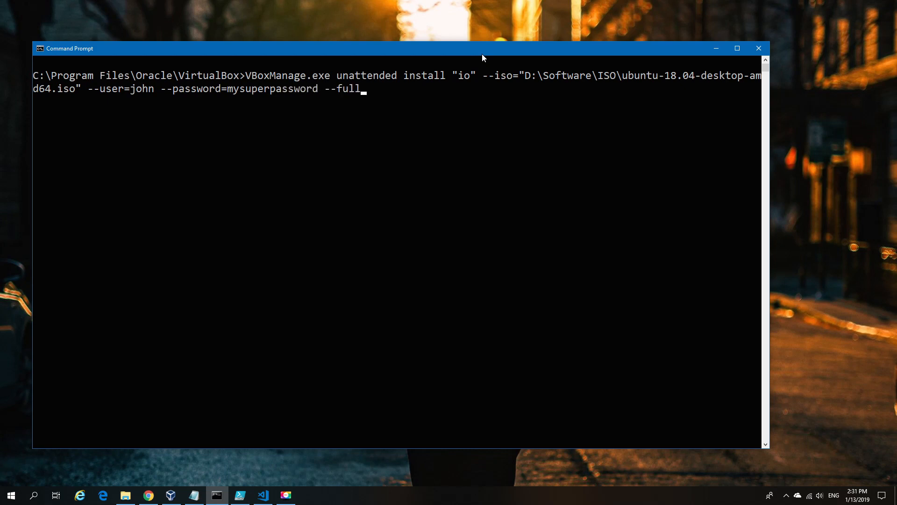
{"action": "type", "text": "-user-"}
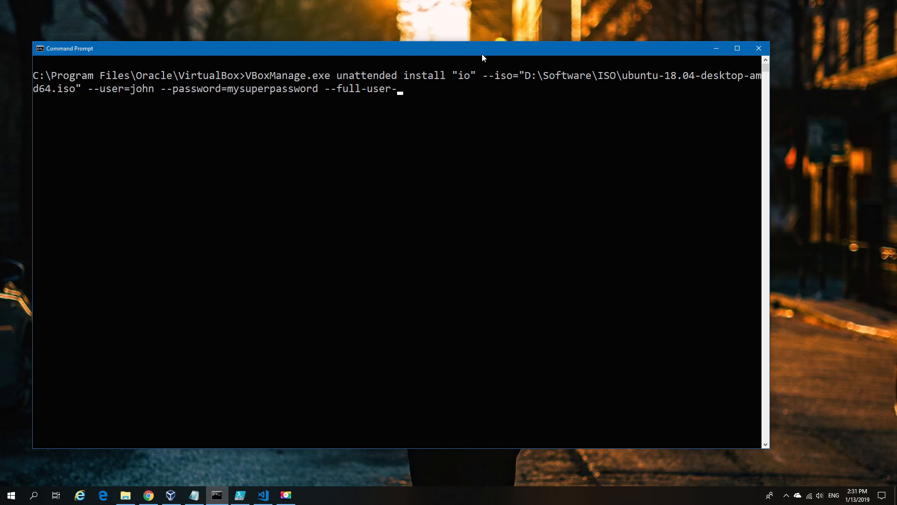
{"action": "type", "text": "name="}
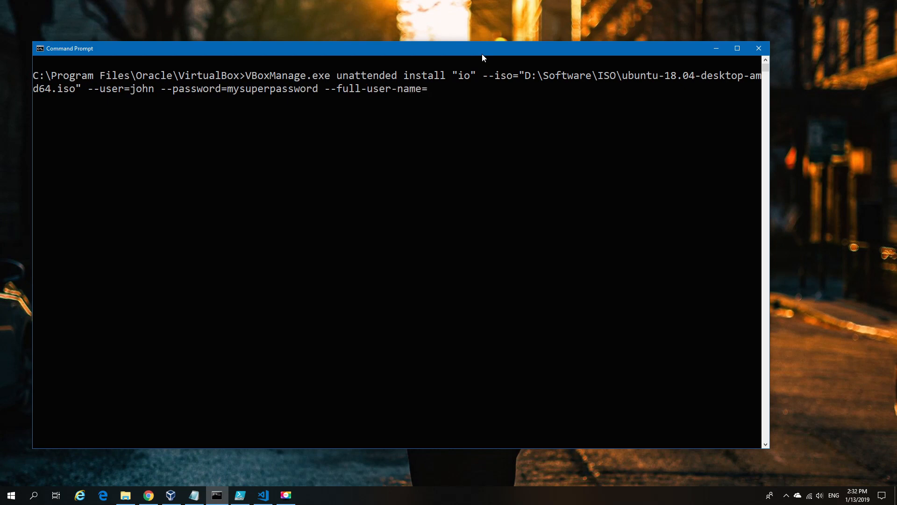
{"action": "type", "text": "\"Tips For I"}
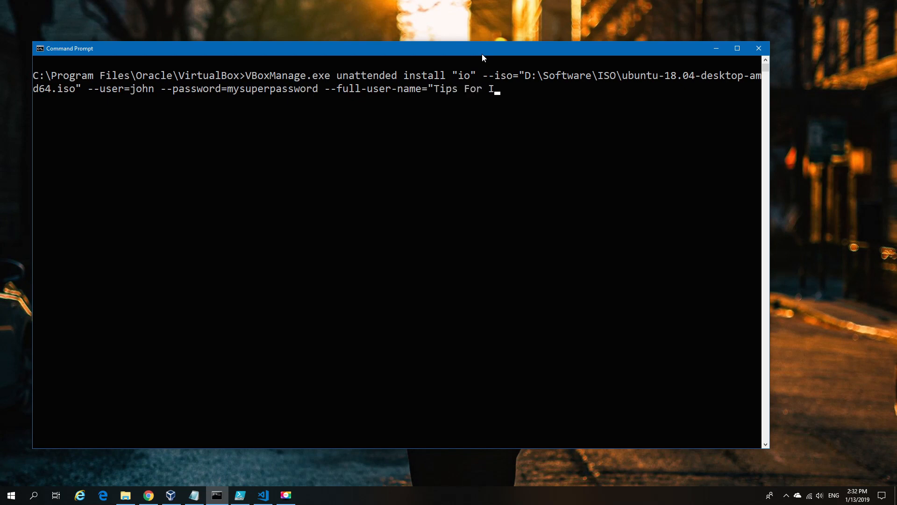
{"action": "type", "text": "T Pros\""}
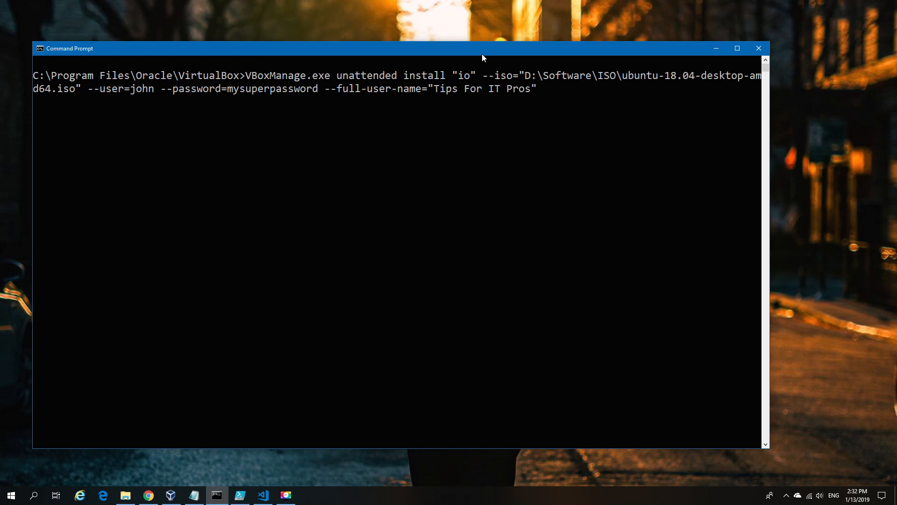
{"action": "type", "text": "--time"}
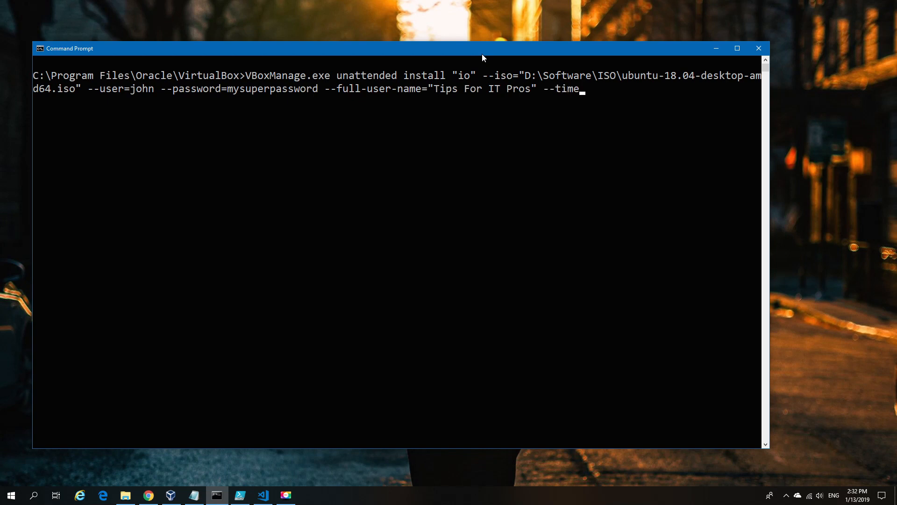
{"action": "type", "text": "-zone"}
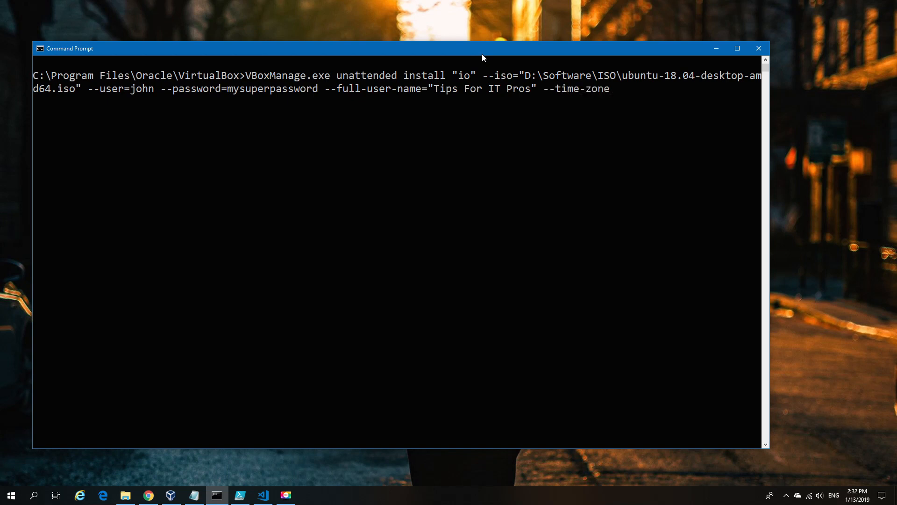
{"action": "type", "text": "=UT"}
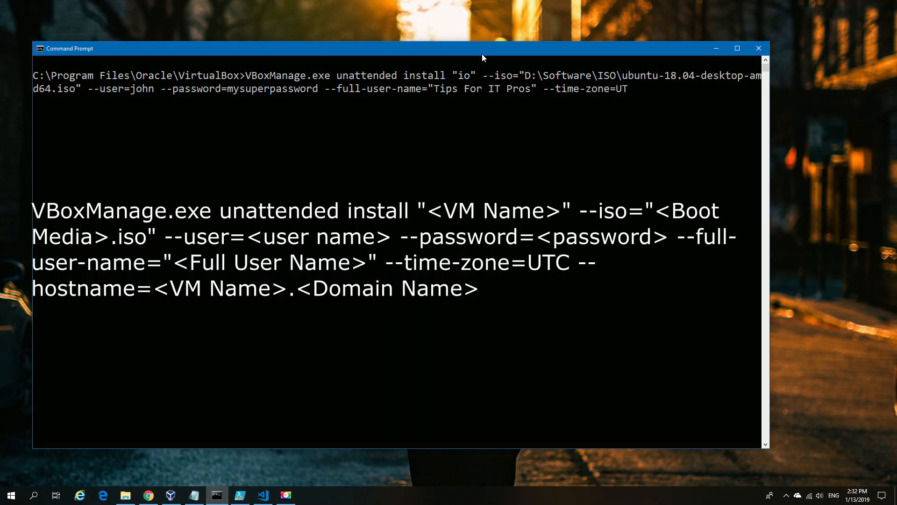
{"action": "type", "text": "C --"}
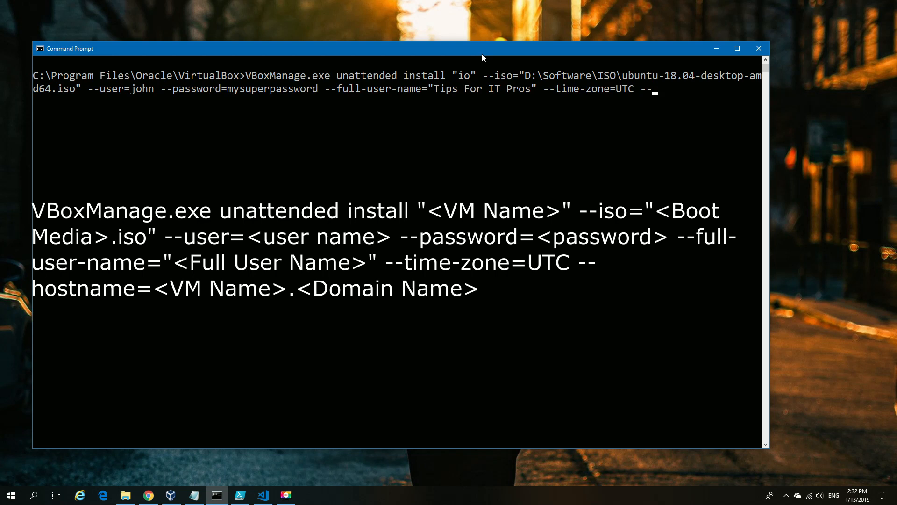
{"action": "type", "text": "hostname"}
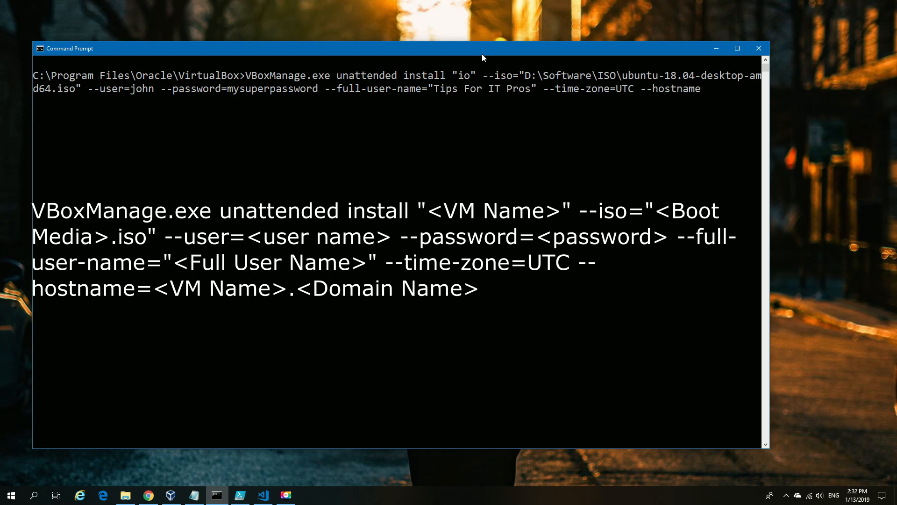
{"action": "type", "text": "io"}
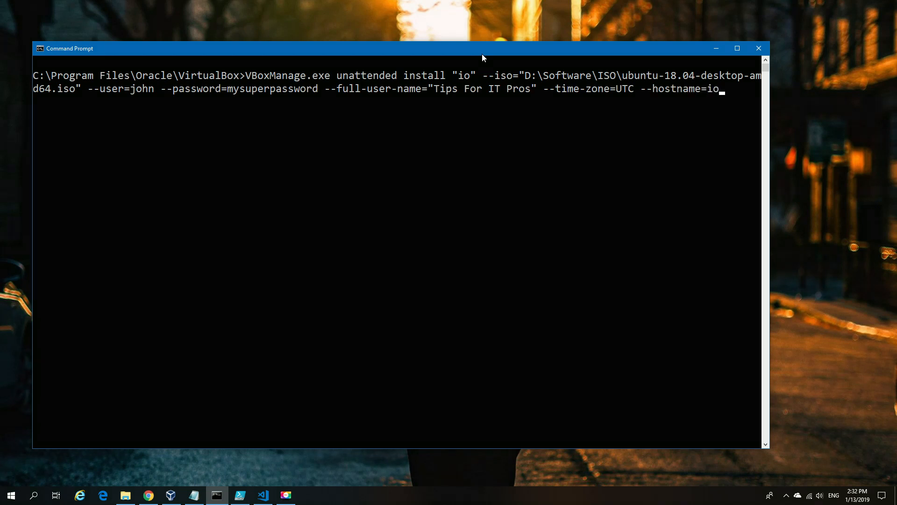
{"action": "type", "text": ".lab.1"}
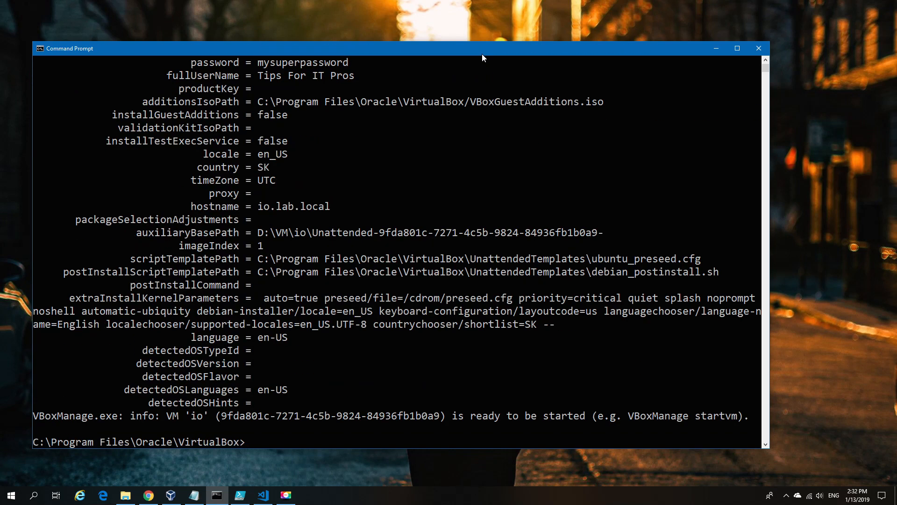
Start VM io with VBoxManage startvm
{"action": "type", "text": "v"}
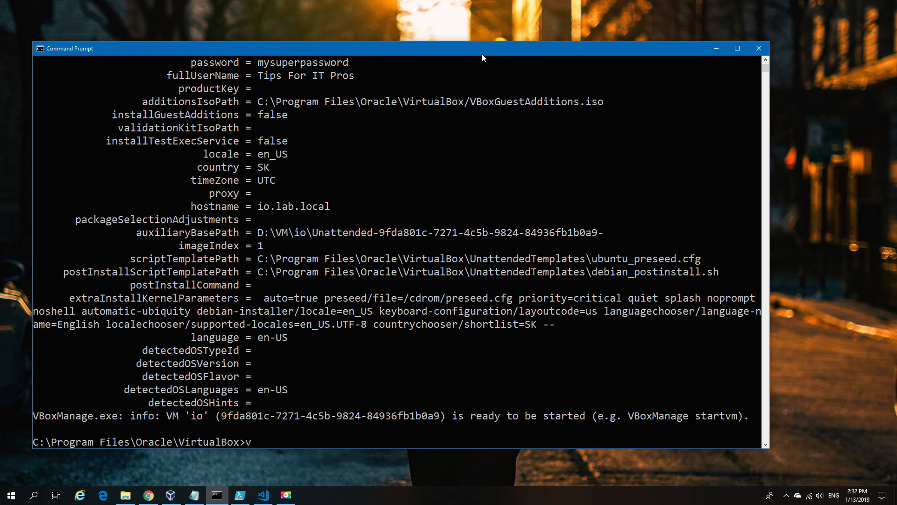
{"action": "type", "text": "BoxManage.exe"}
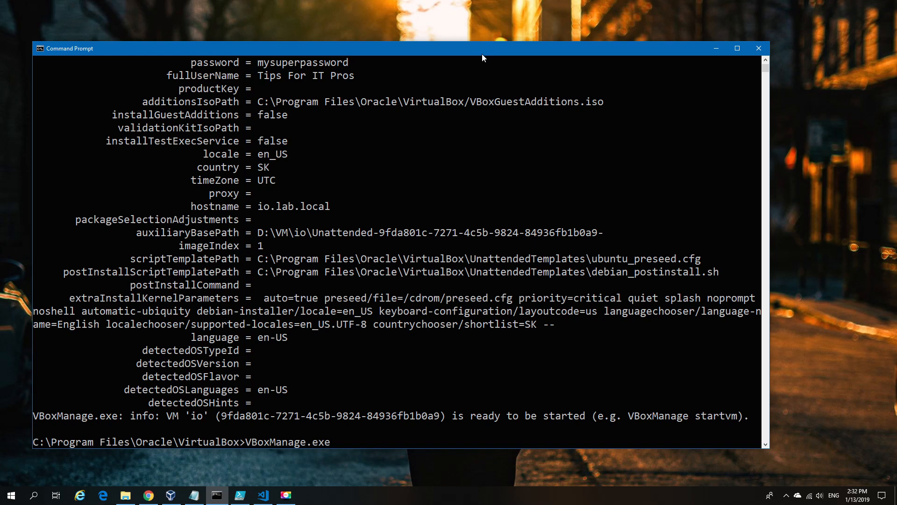
{"action": "type", "text": "start"}
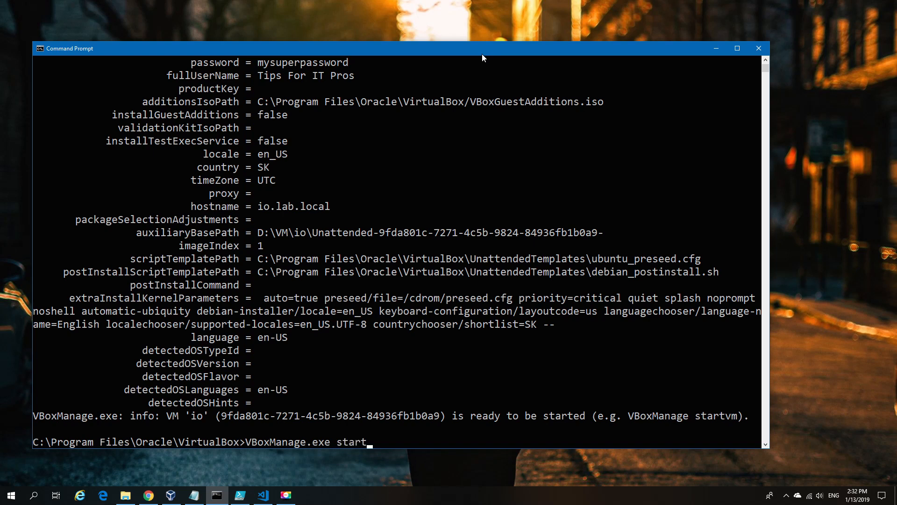
{"action": "type", "text": "vm\""}
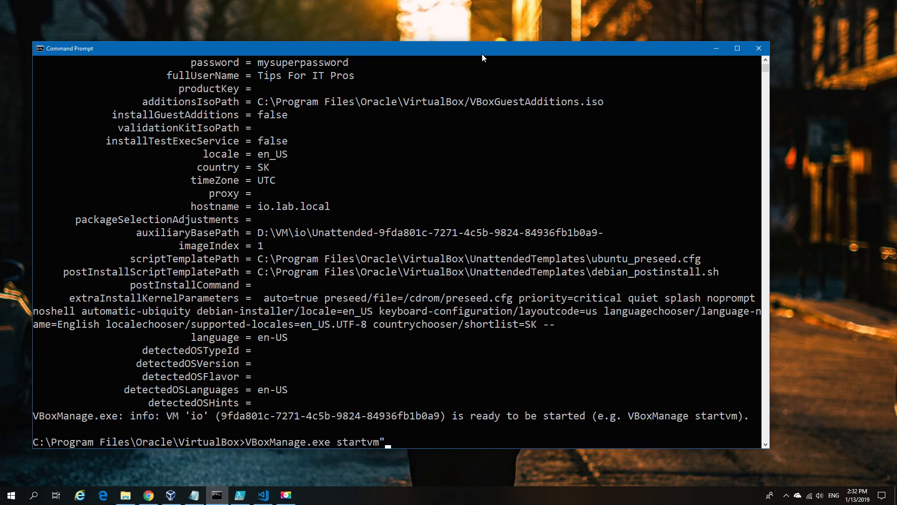
{"action": "type", "text": "io\""}
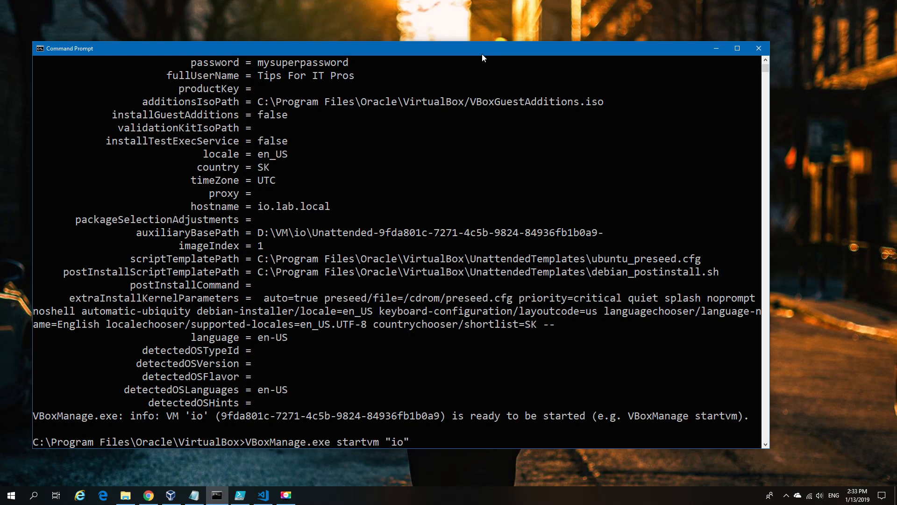
{"action": "left_click", "coordinate": [167, 495]}
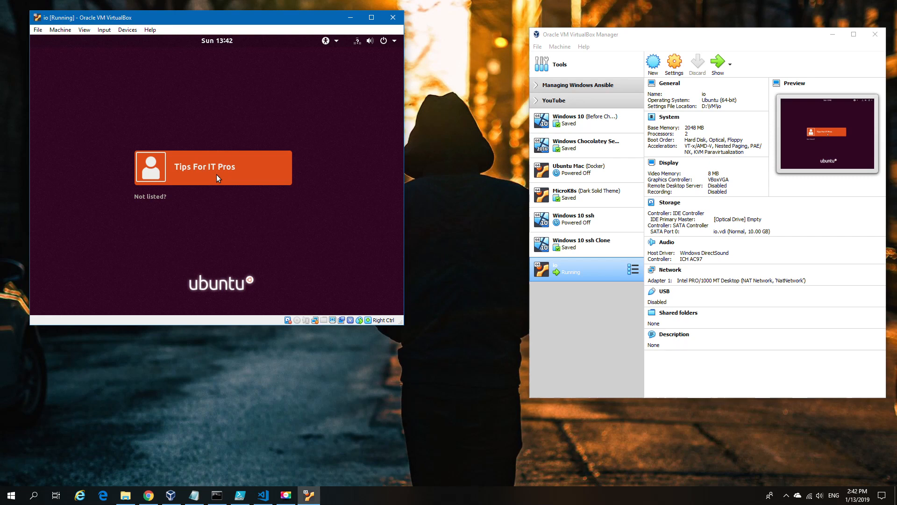
{"action": "mouse_move", "coordinate": [261, 213]}
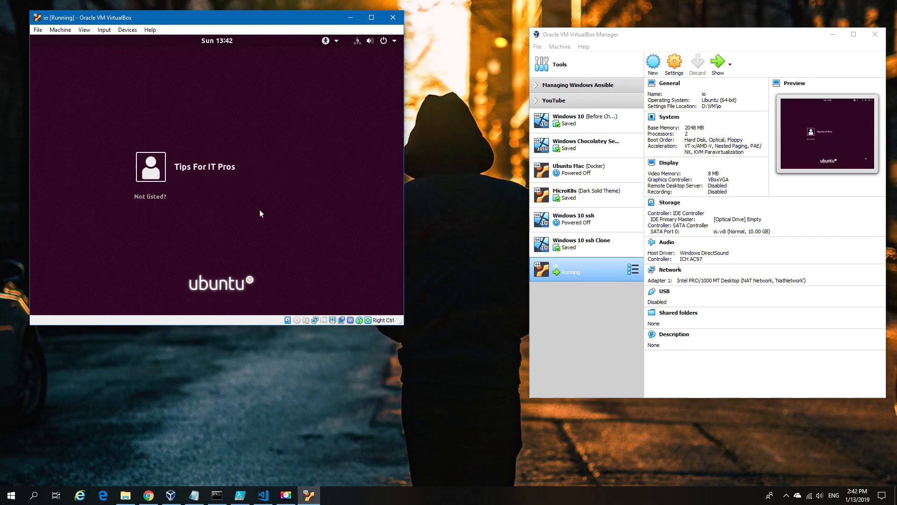
Sign in to Ubuntu on io as the Tips For IT Pros user with the password
{"action": "left_click", "coordinate": [150, 167]}
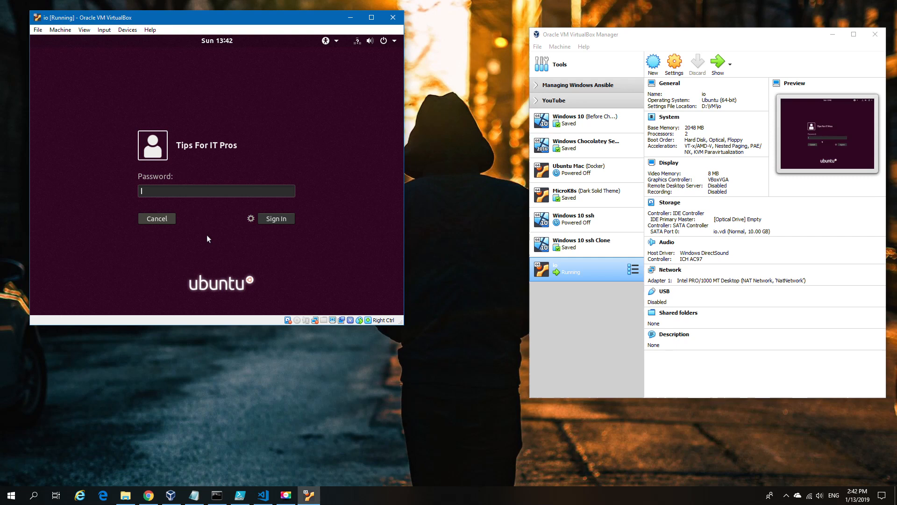
{"action": "type", "text": "•"}
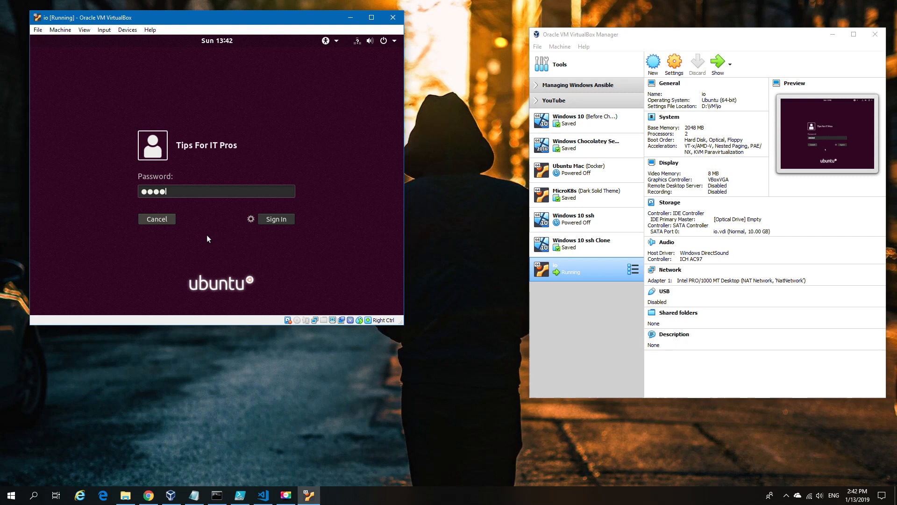
{"action": "type", "text": "••"}
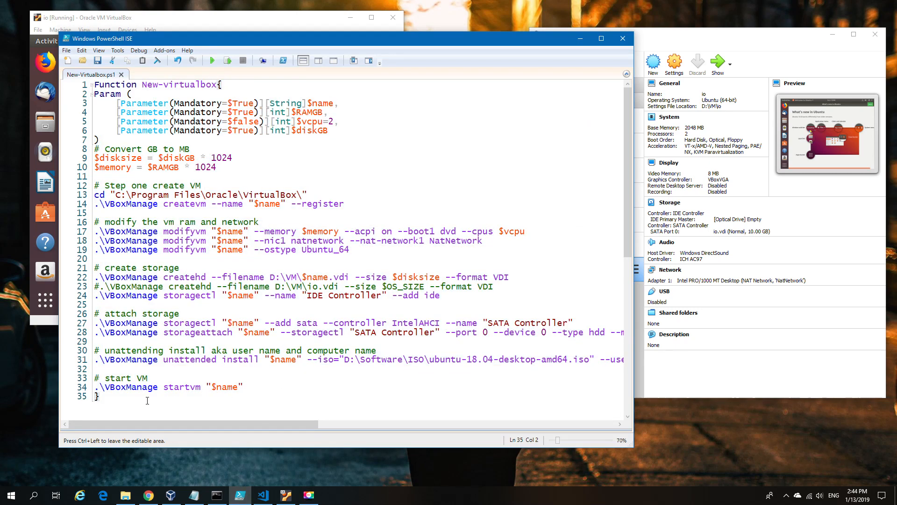
{"action": "key", "text": "ctrl+a"}
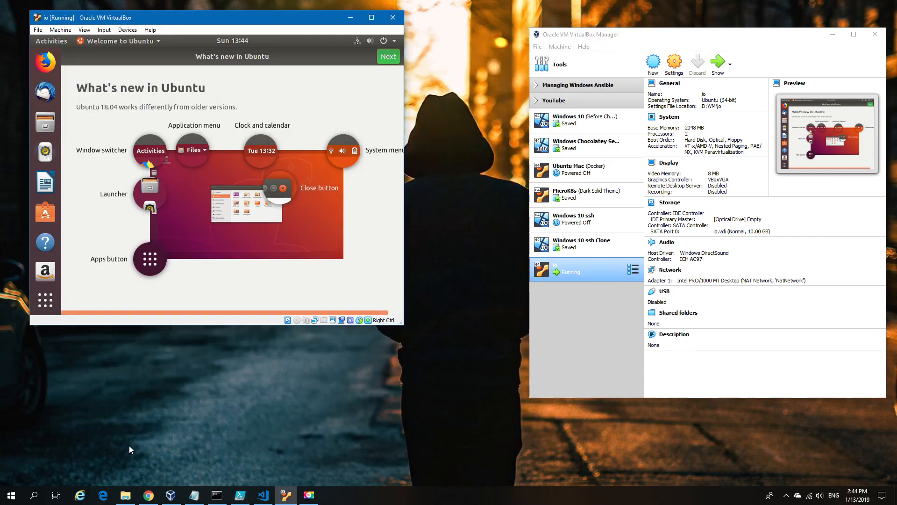
Launch Windows PowerShell and enlarge its console font through Properties
{"action": "left_click", "coordinate": [10, 495]}
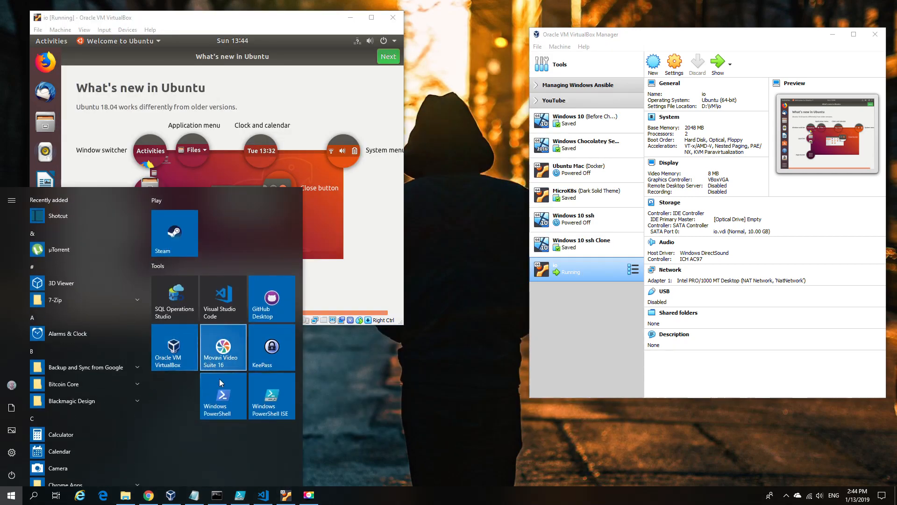
{"action": "left_click", "coordinate": [223, 396]}
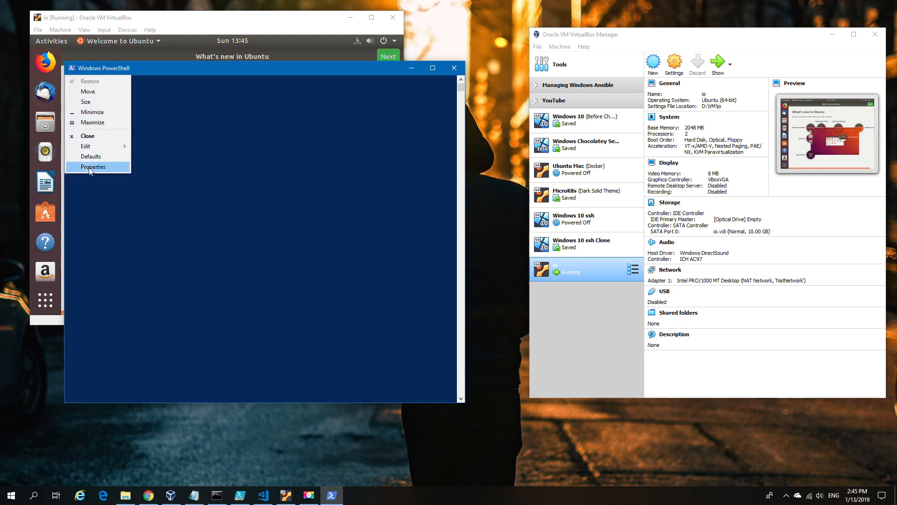
{"action": "left_click", "coordinate": [93, 166]}
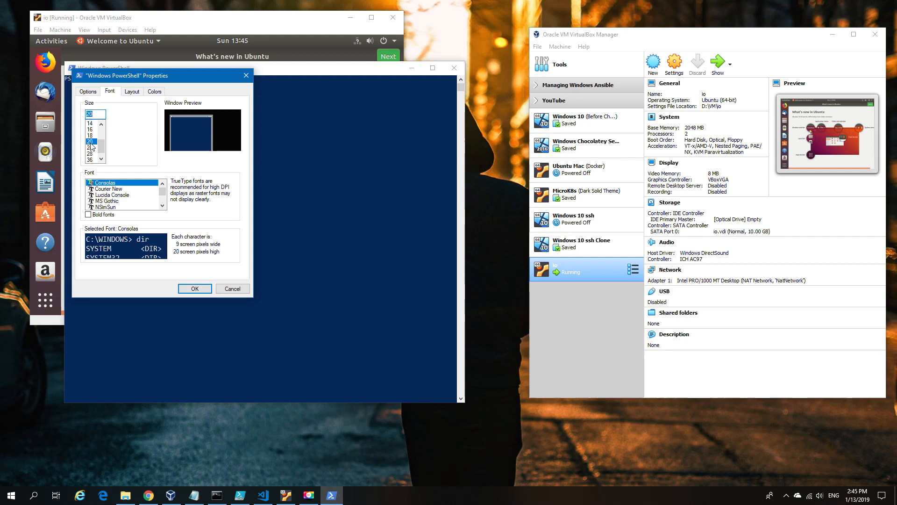
{"action": "left_click", "coordinate": [195, 289]}
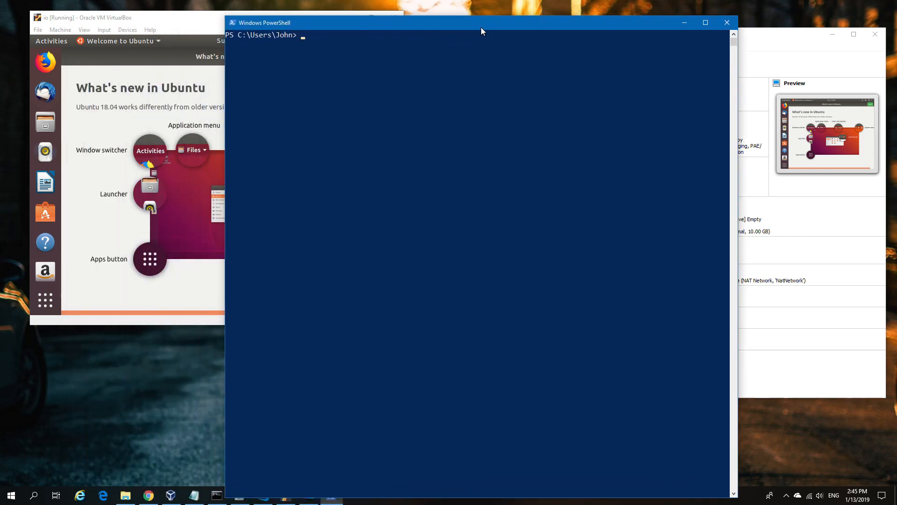
Run New-virtualbox -name MyTest -RAMGB 2 -vcpu 2 -diskGB 10 -Verbose in PowerShell
{"action": "type", "text": "be"}
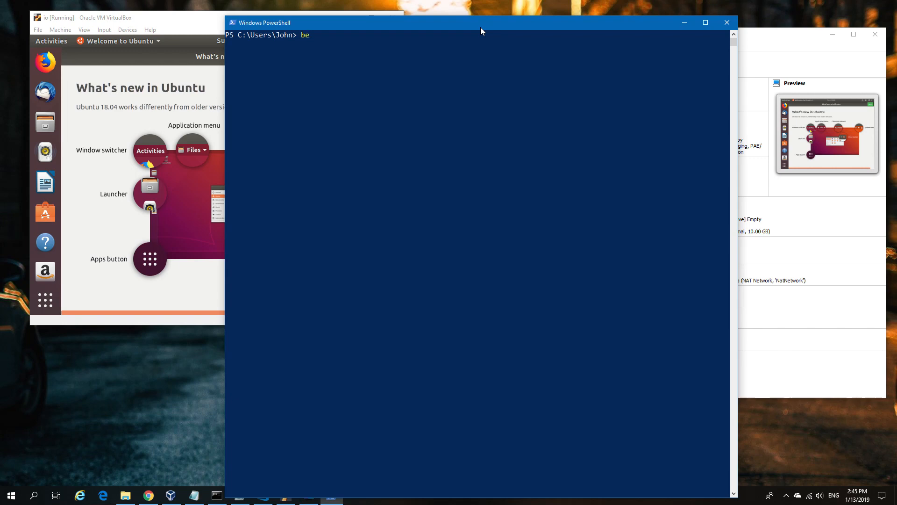
{"action": "type", "text": "new"}
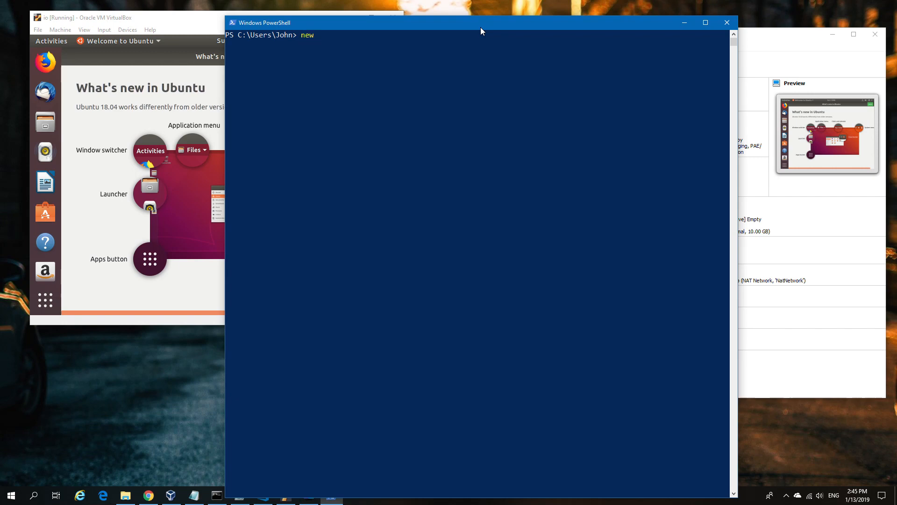
{"action": "type", "text": "New-virtualbox"}
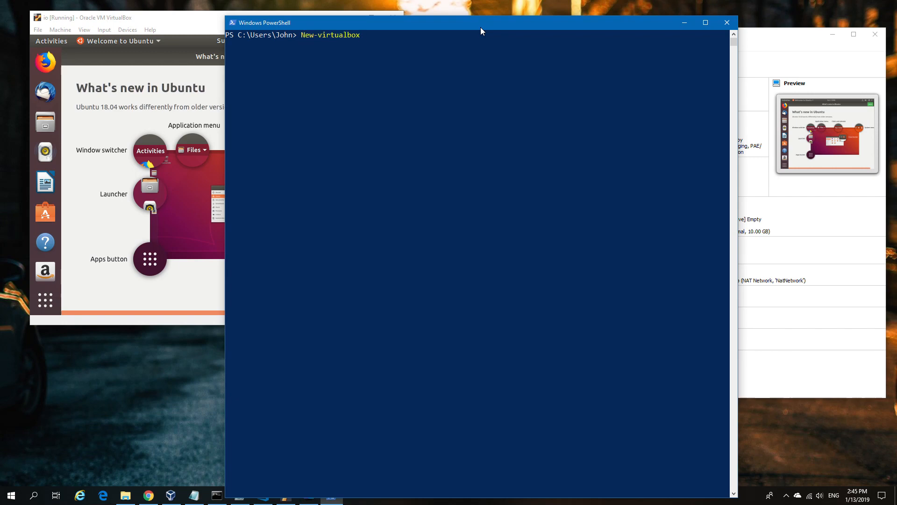
{"action": "type", "text": ".\\.docker"}
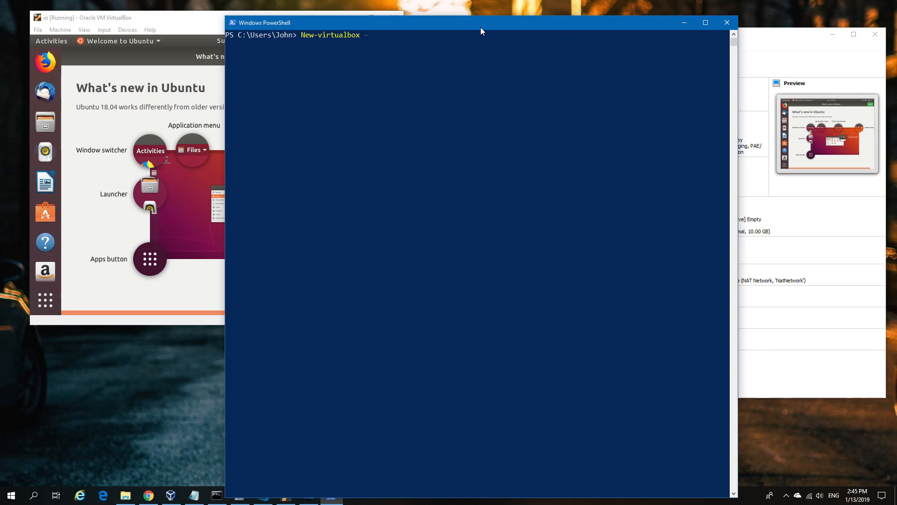
{"action": "type", "text": "name"}
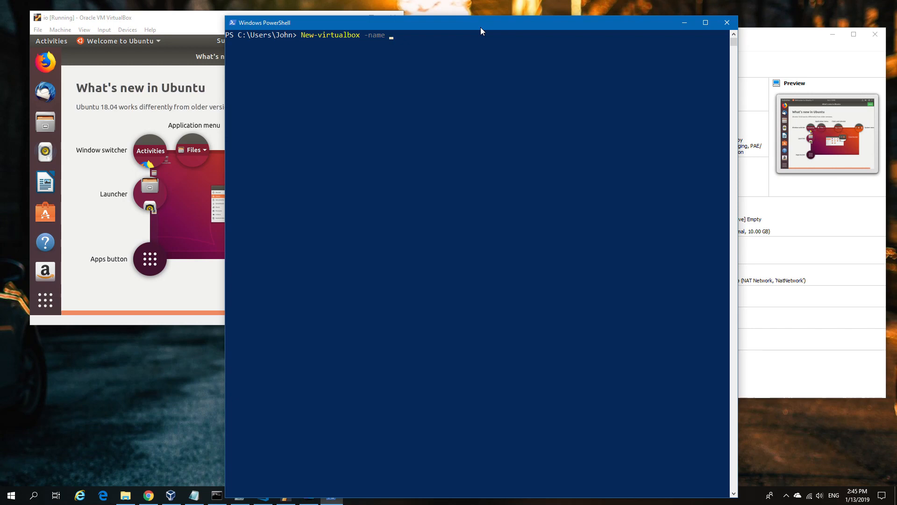
{"action": "type", "text": "My"}
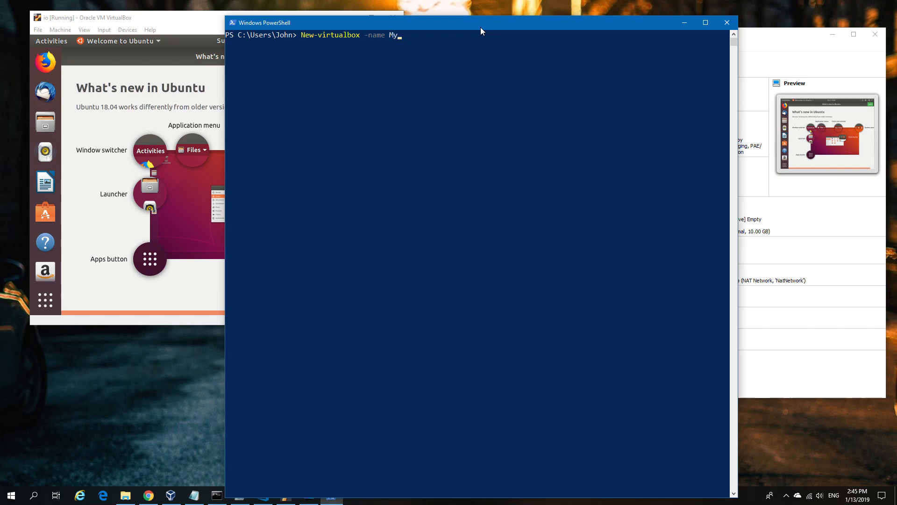
{"action": "type", "text": "Test -RAMGB"}
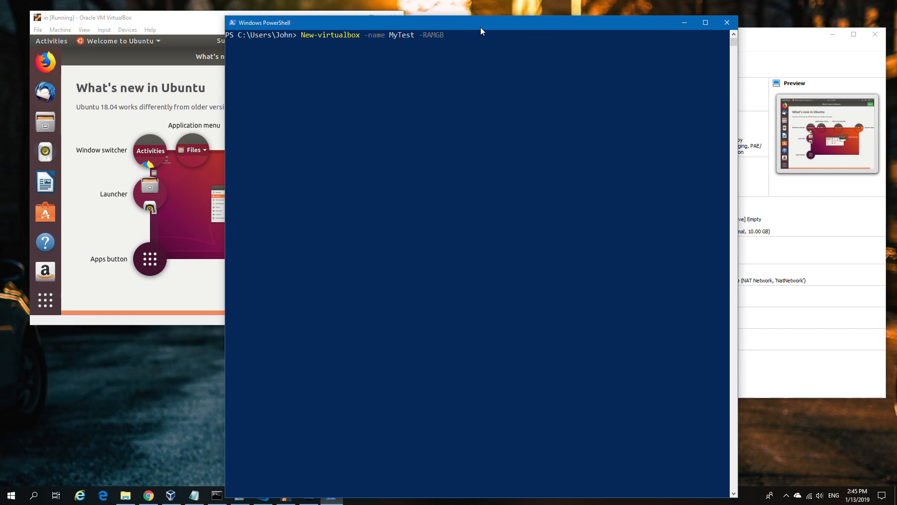
{"action": "type", "text": "2 -vcpu 2 -"}
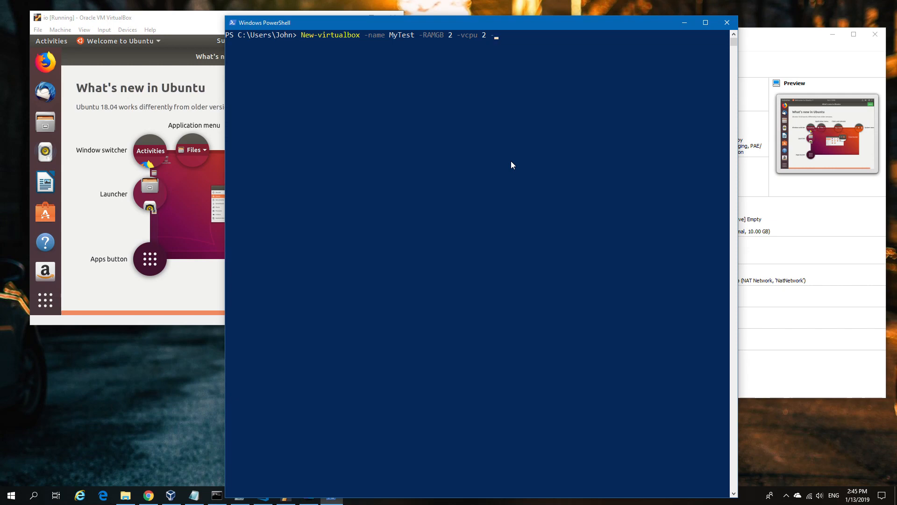
{"action": "type", "text": "diskGB"}
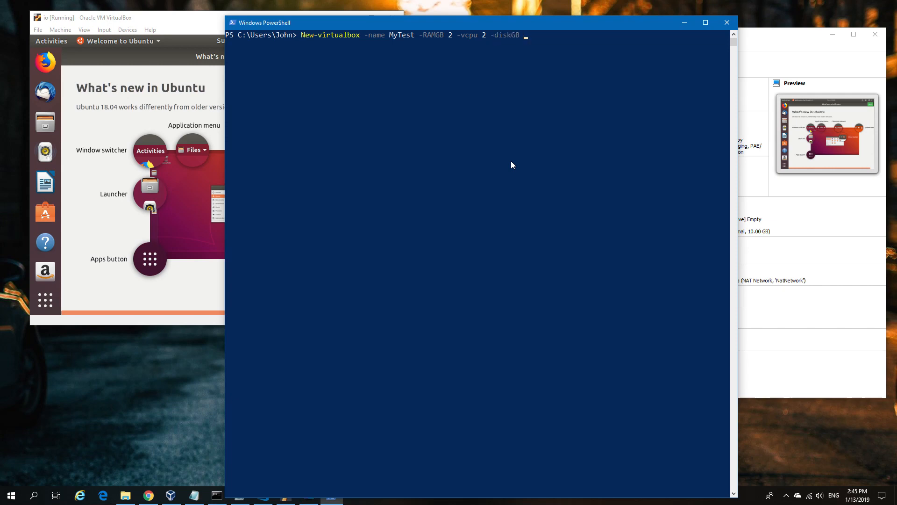
{"action": "type", "text": "10"}
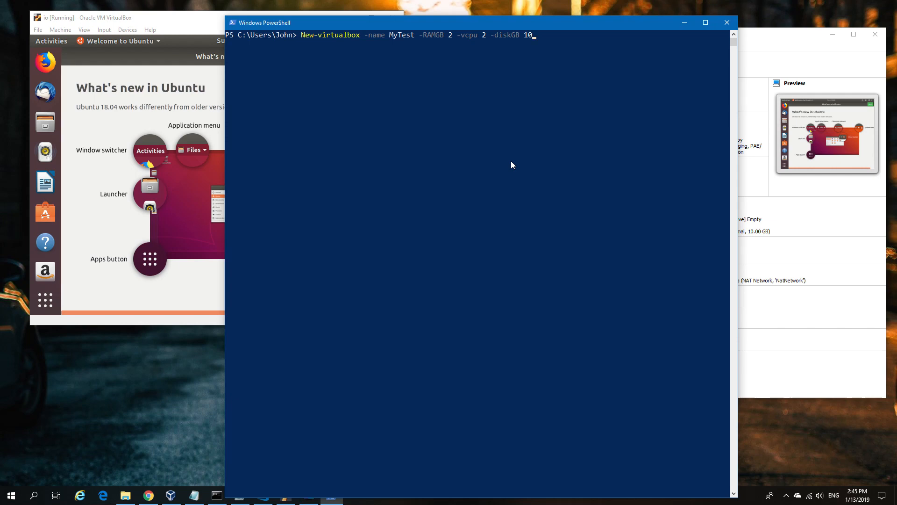
{"action": "type", "text": "-Verbose"}
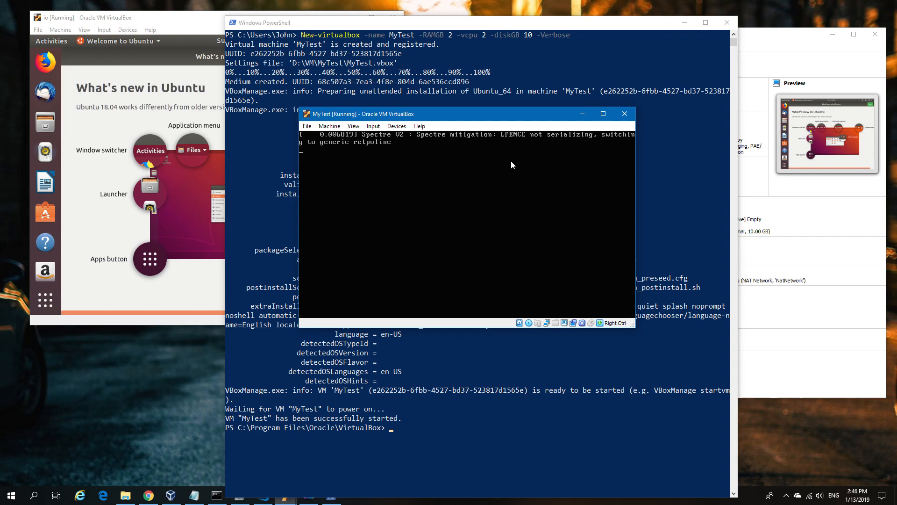
{"action": "mouse_move", "coordinate": [492, 51]}
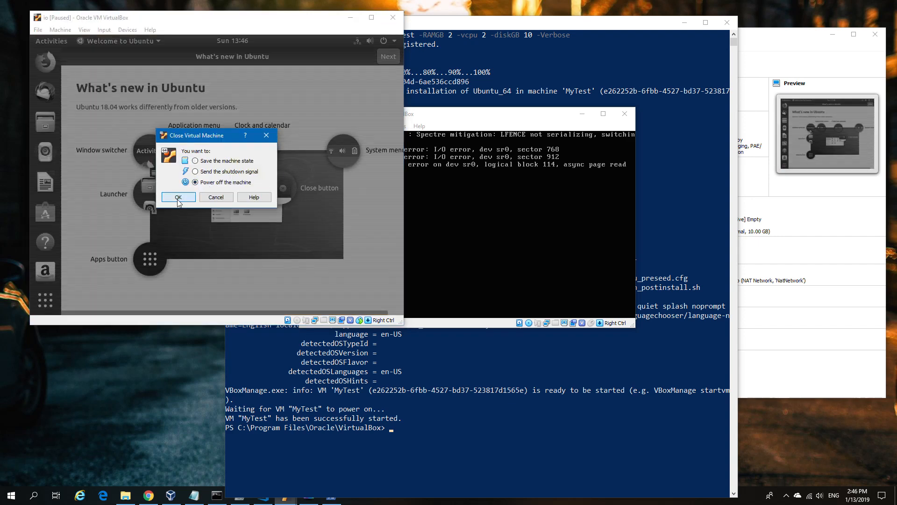
{"action": "mouse_move", "coordinate": [327, 252]}
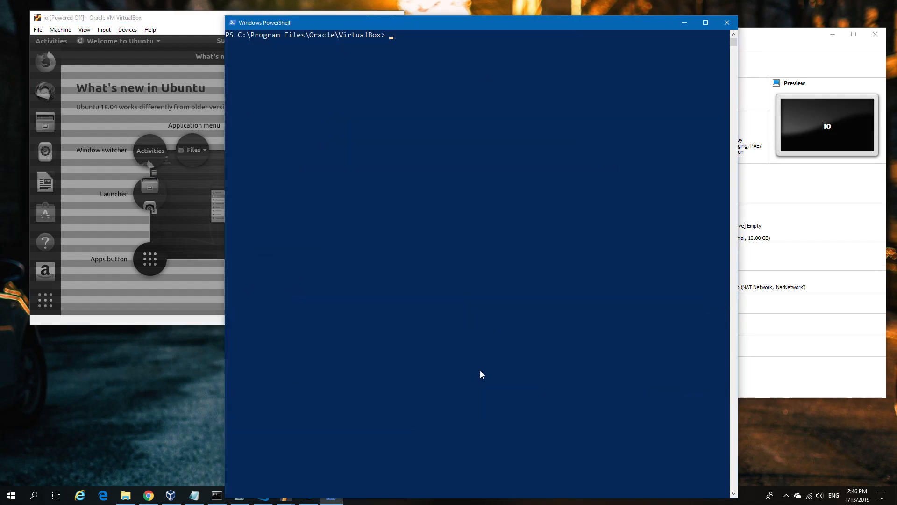
Rerun the New-virtualbox command with the name changed to MyTest2
{"action": "type", "text": "New-virtualbox -name MyTest -RAMGB 2 -vcpu 2 -diskGB 10 -Verbose"}
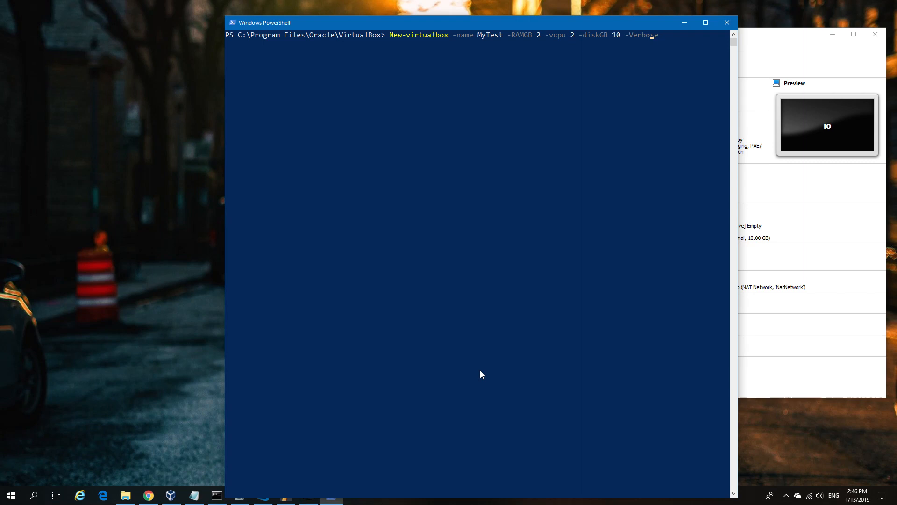
{"action": "type", "text": "2"}
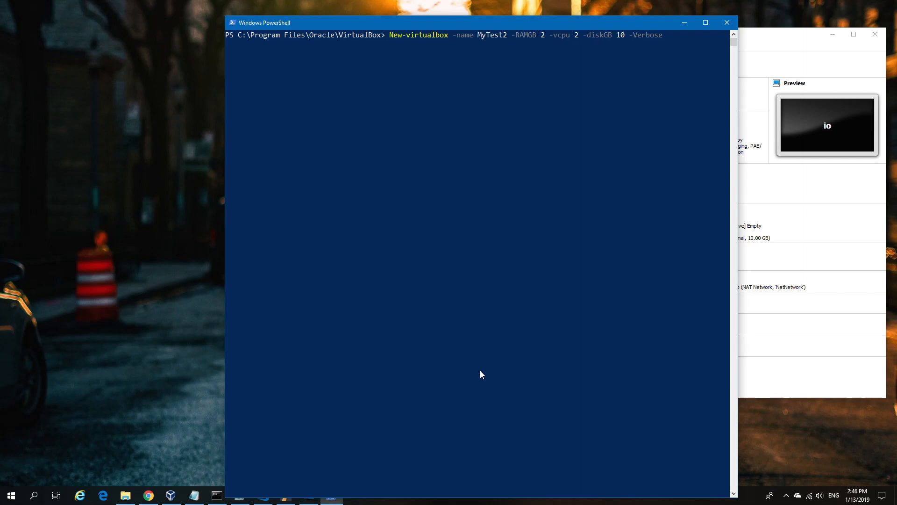
{"action": "key", "text": "Enter"}
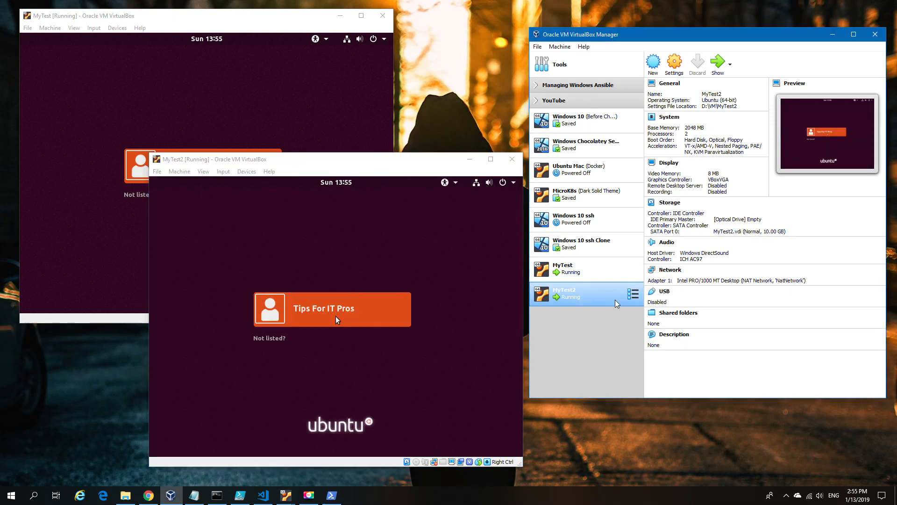
Sign in to MyTest2 and MyTest and complete both Welcome to Ubuntu tours
{"action": "left_click", "coordinate": [331, 308]}
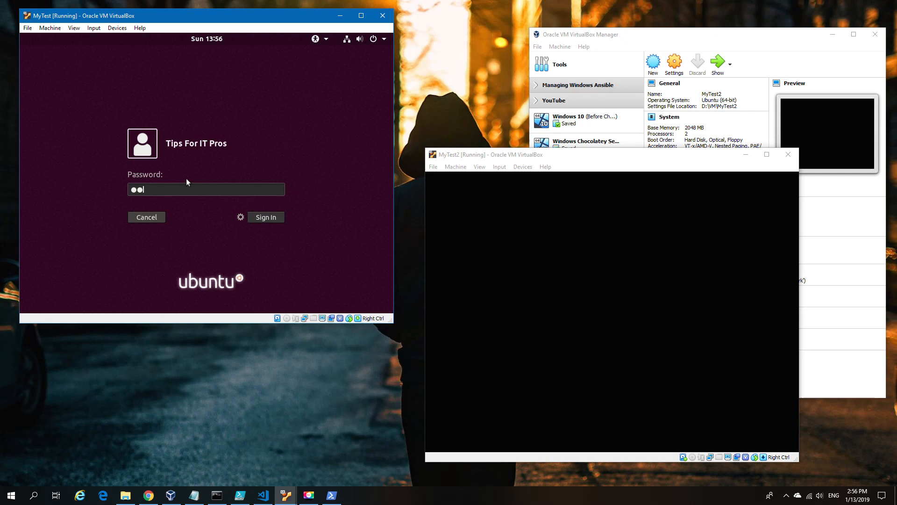
{"action": "left_click", "coordinate": [266, 217]}
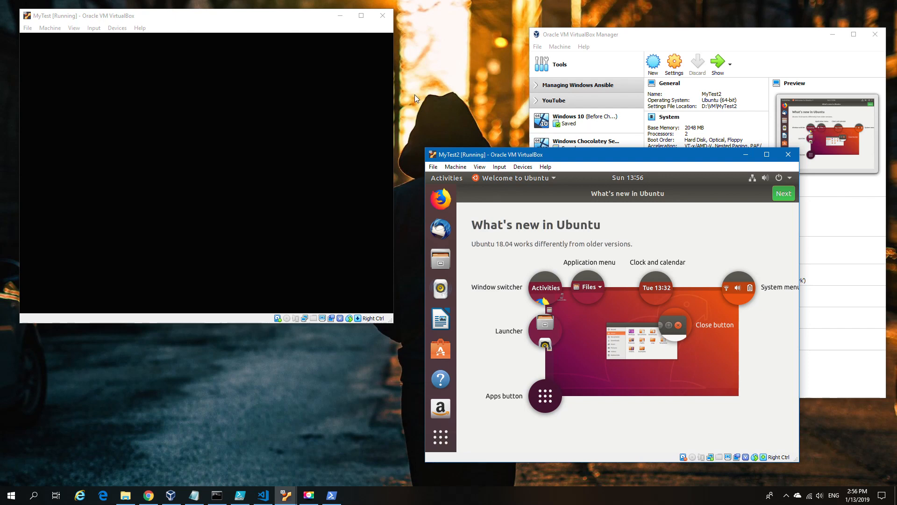
{"action": "left_click", "coordinate": [784, 194]}
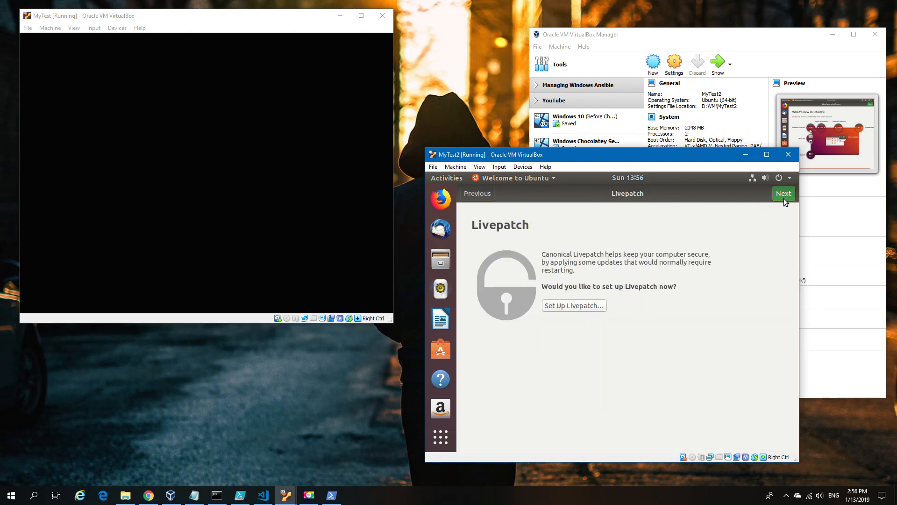
{"action": "left_click", "coordinate": [783, 194]}
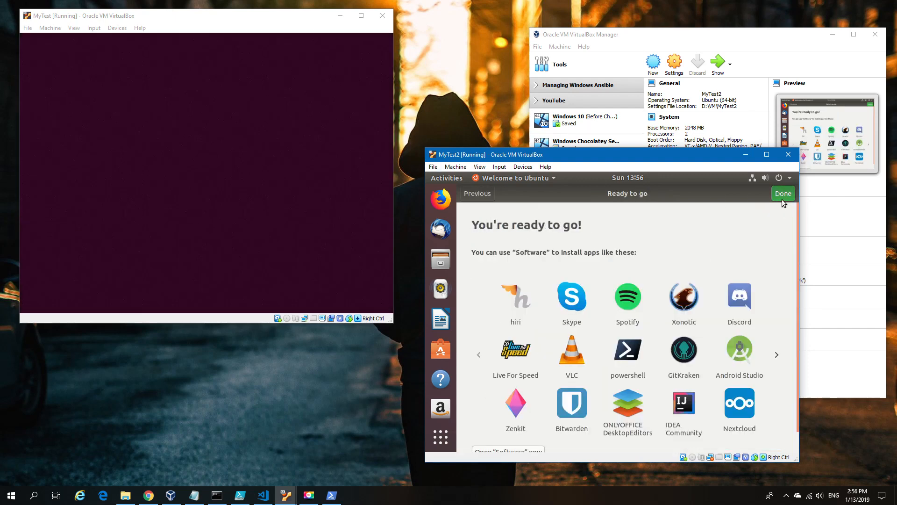
{"action": "left_click", "coordinate": [783, 193]}
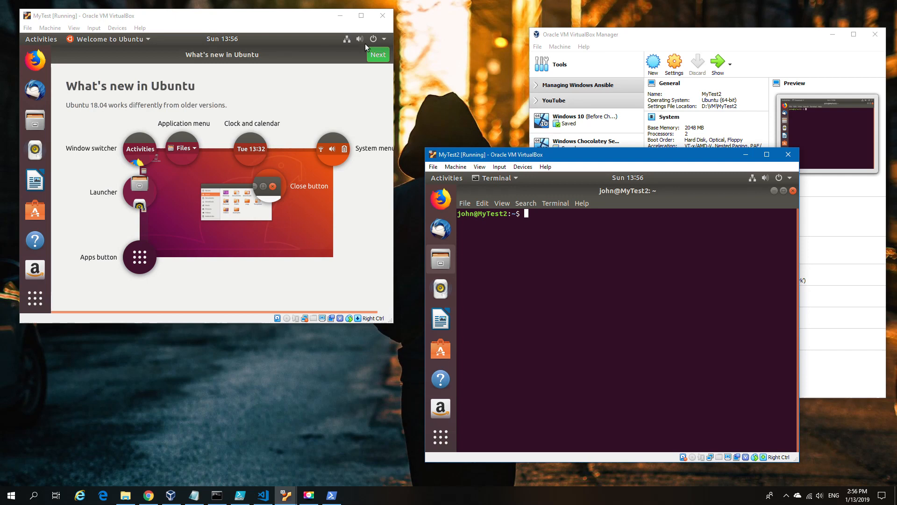
{"action": "left_click", "coordinate": [378, 55]}
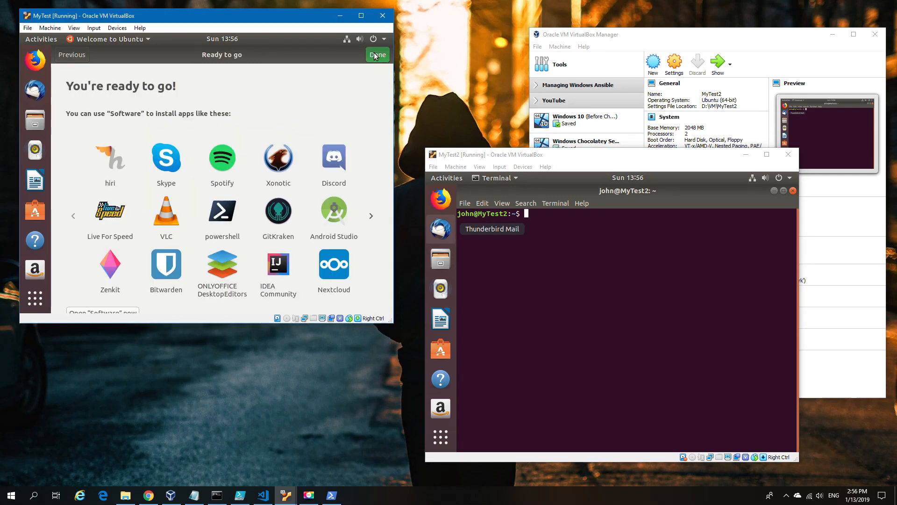
{"action": "left_click", "coordinate": [377, 54]}
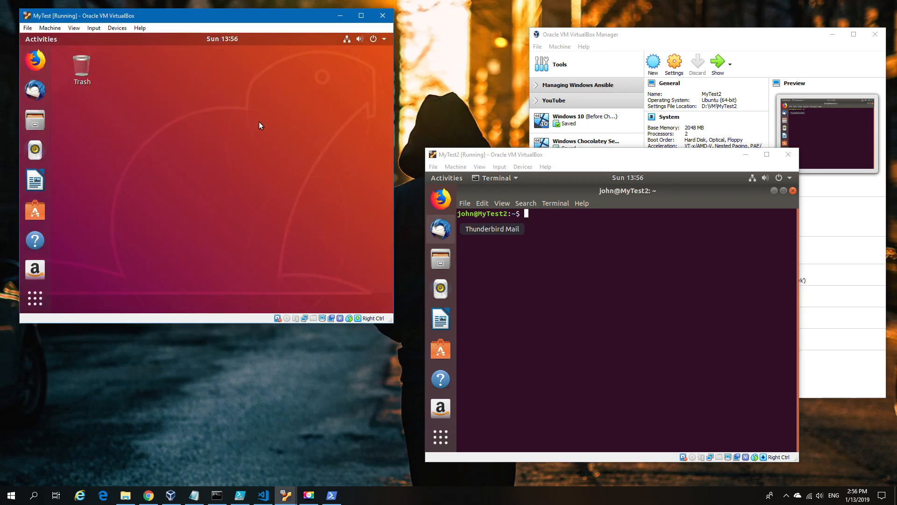